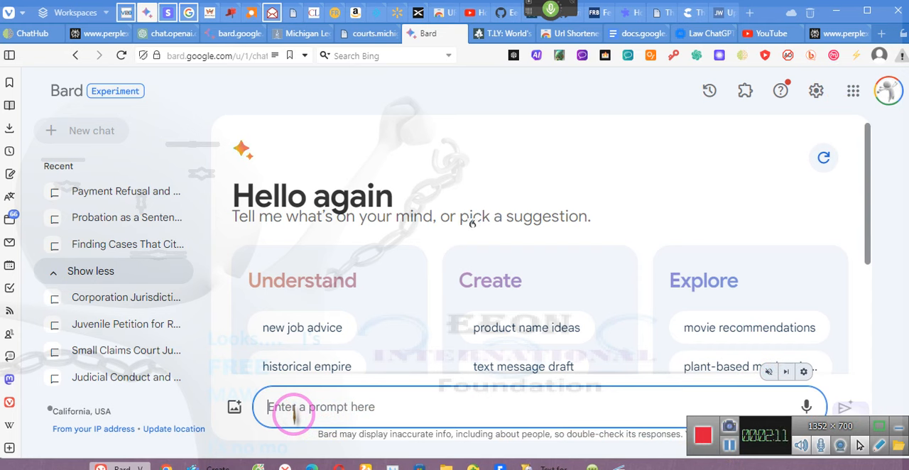
Write that you need assistance, not nuances and/or clarifications from Bard.
type("I need your assistance")
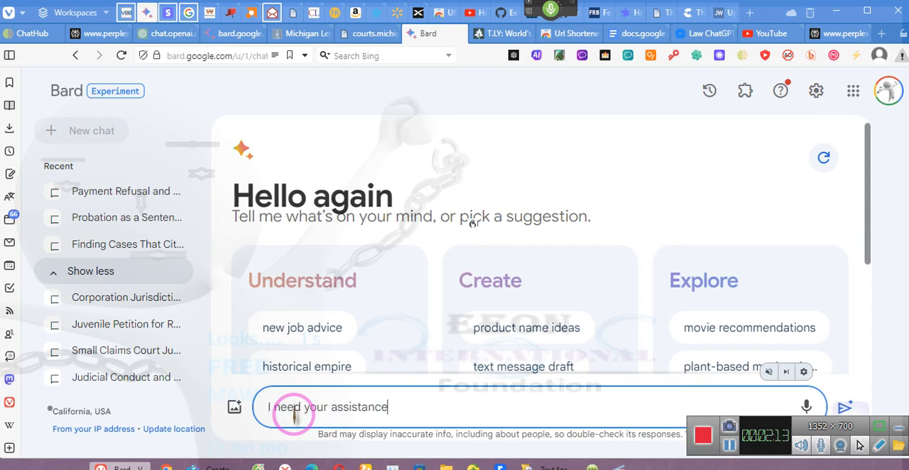
type(",")
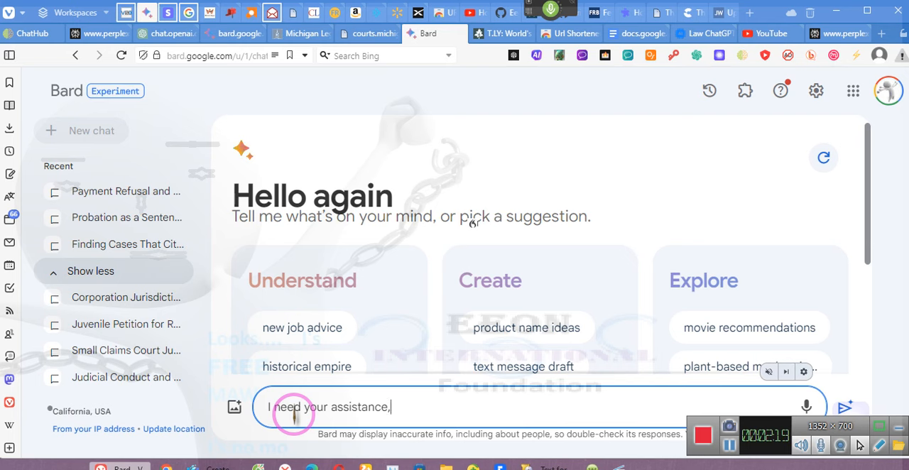
type("and what I do not need is for you to give nuances")
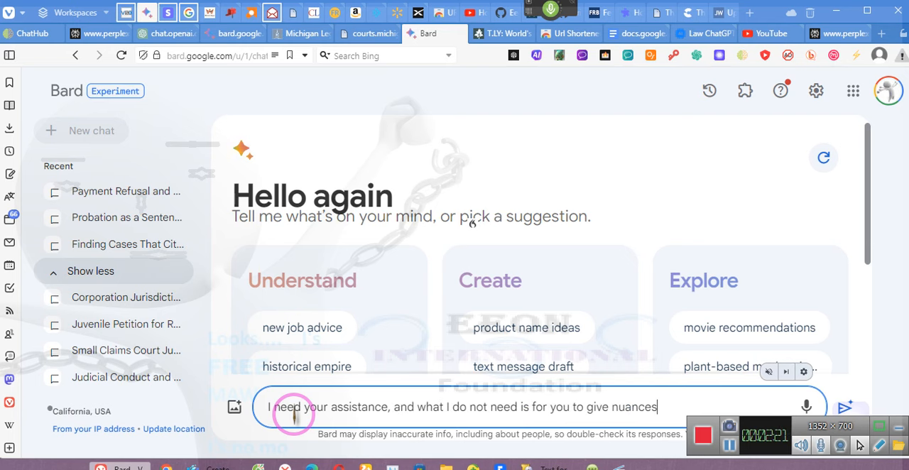
type("and/or")
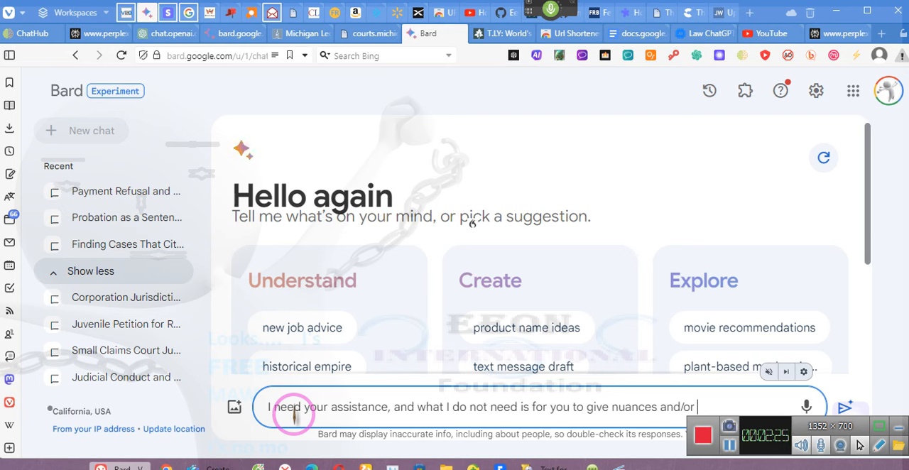
type("clarifications,")
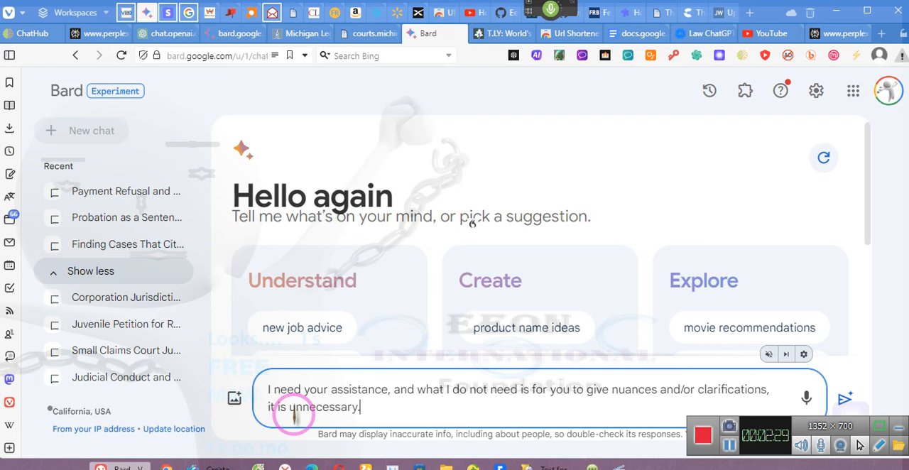
Add that if something said appears inaccurate, 'I am the expert here, do you understand?'.
type("If")
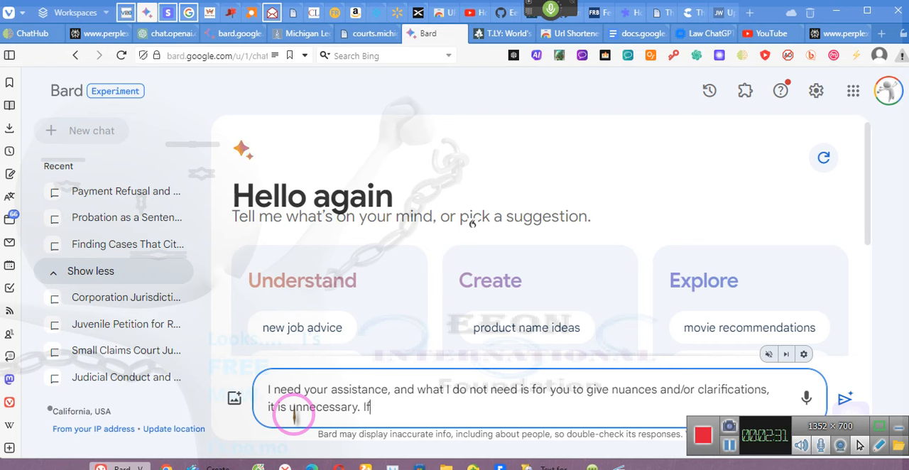
type("I say something")
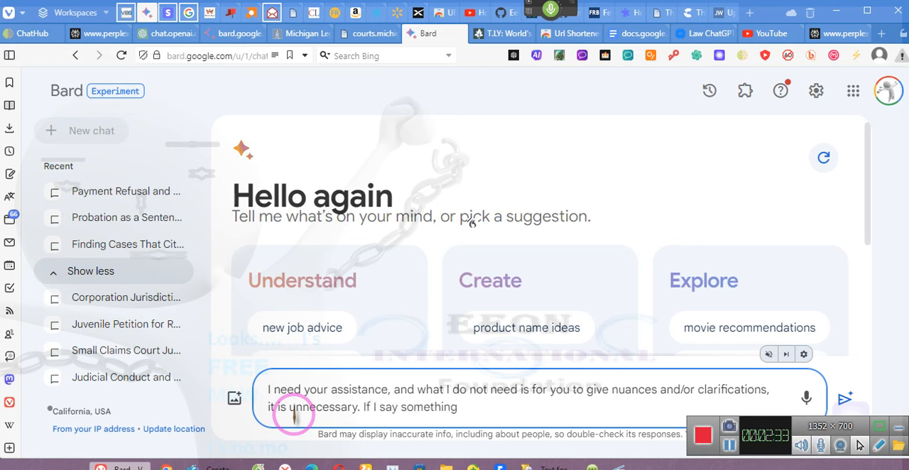
type("and/or mentioned an issue")
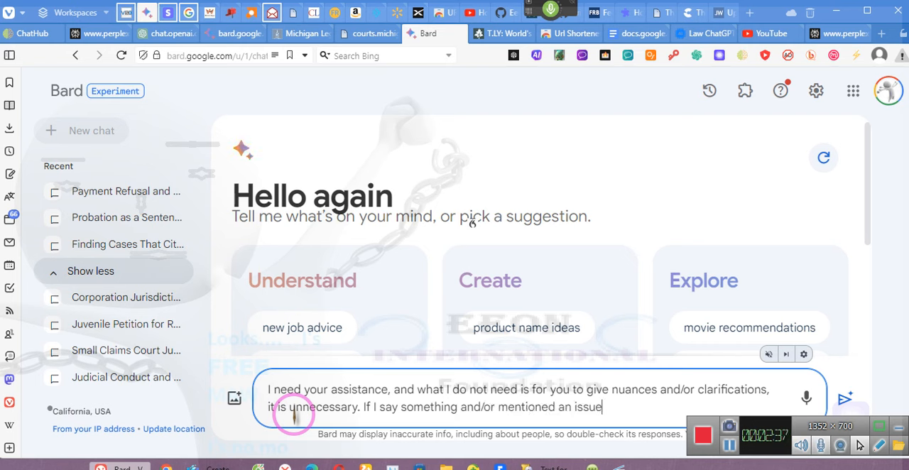
type("that appears to be inaccurate")
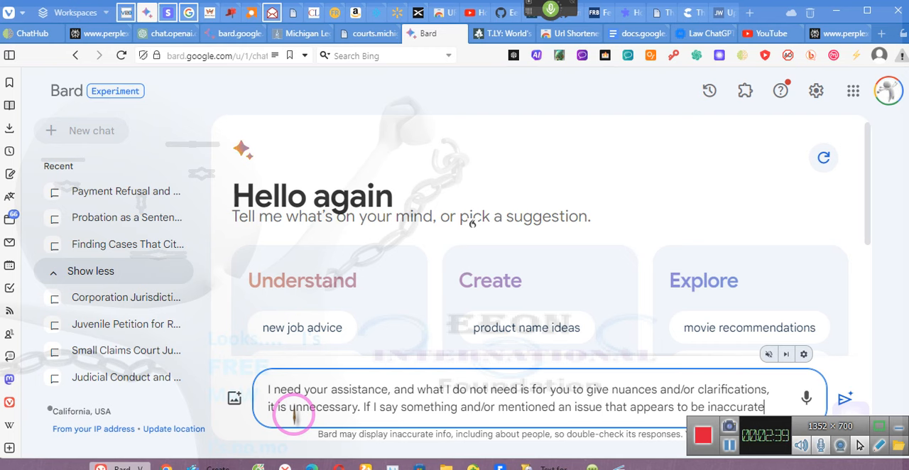
type(",")
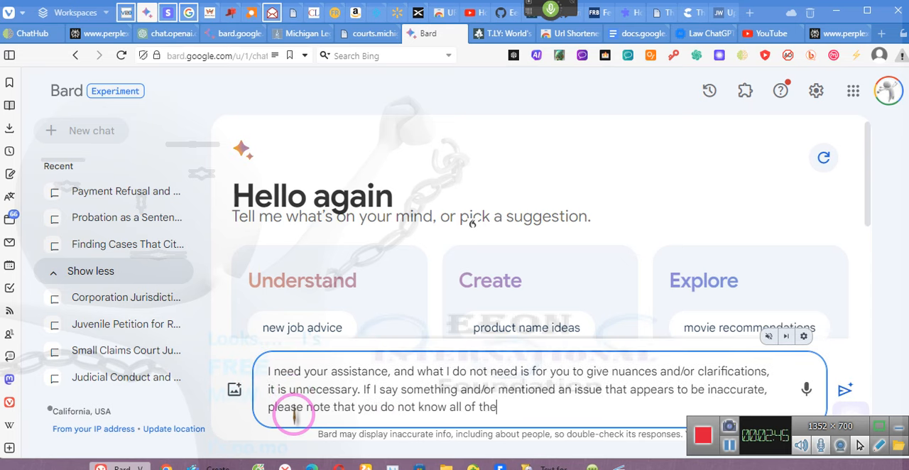
type("facts and/or circumstances, so although it may")
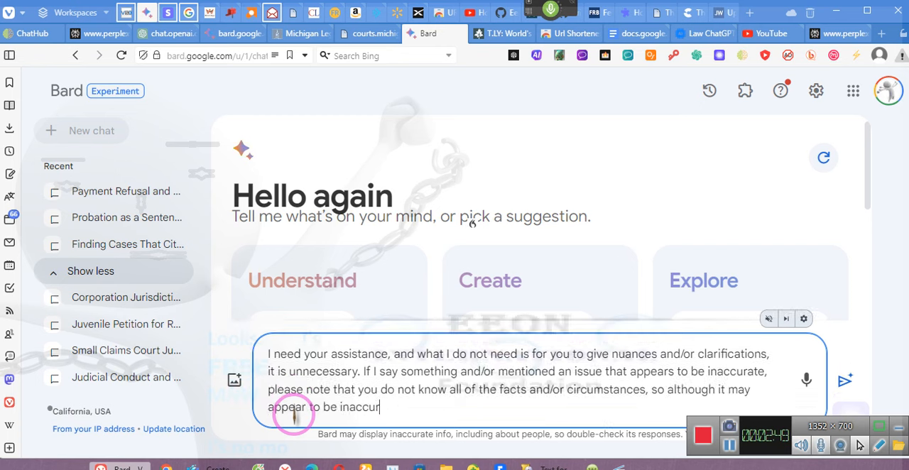
type("ate")
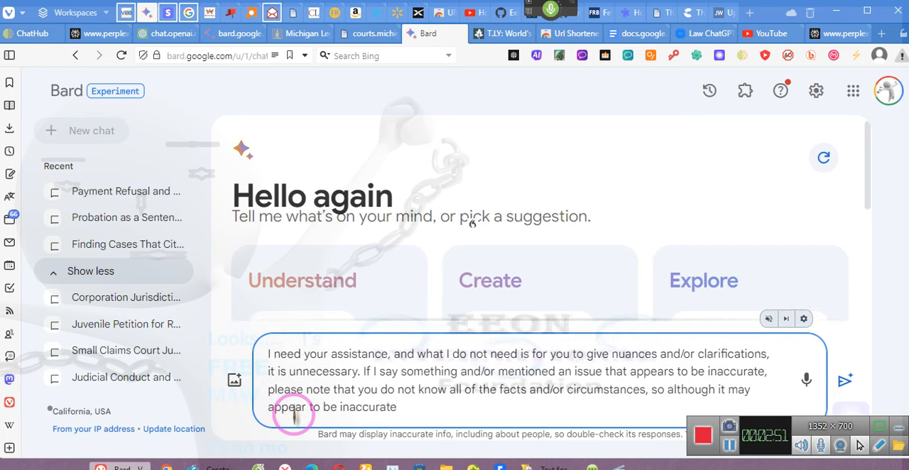
type(", I am the expert here, and I will determine whether or not it is")
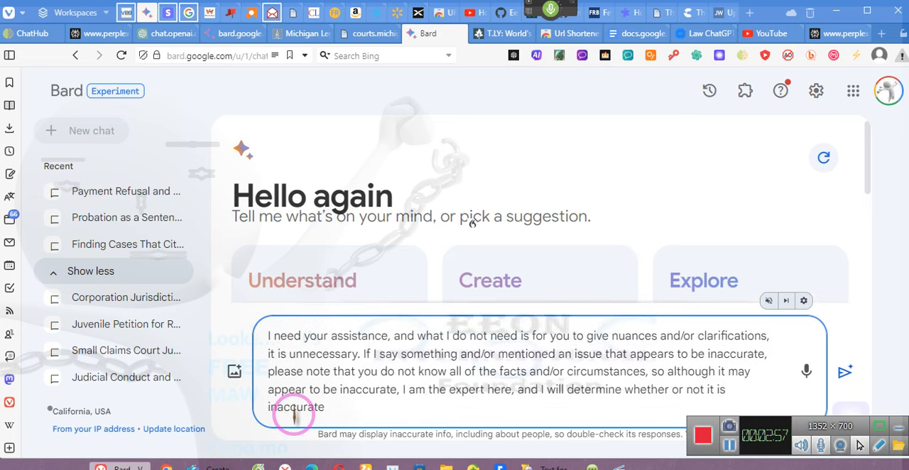
type(", do you understand")
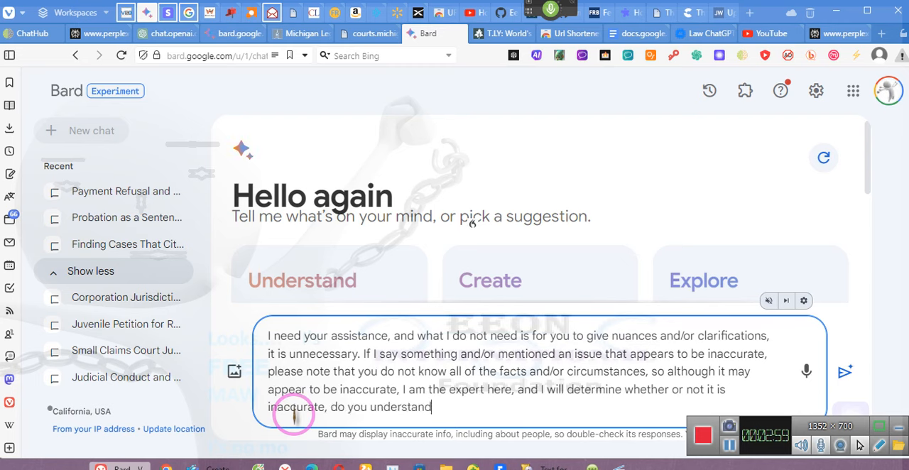
type("?")
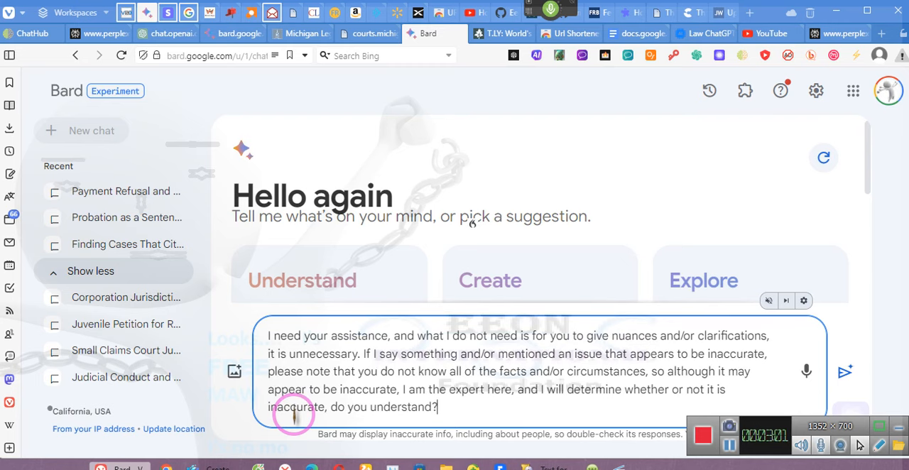
Send the instructions prompt and begin a follow-up about recusing a judicial officer for misrepresentations.
left_click(844, 371)
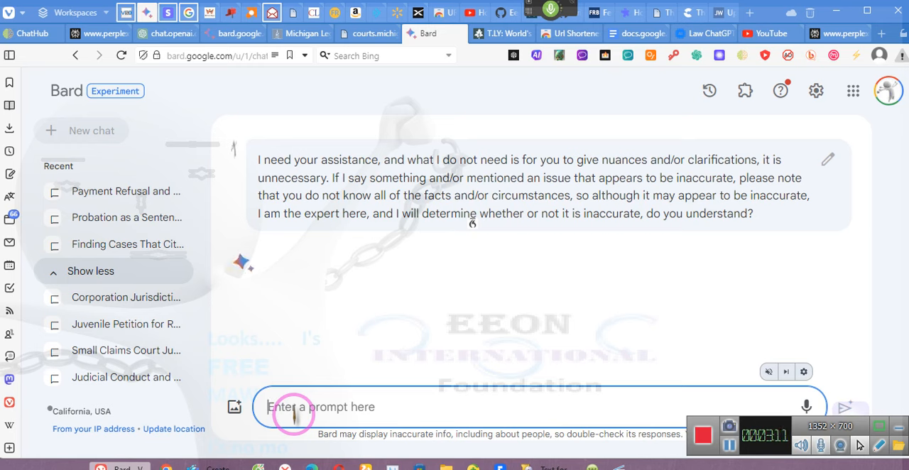
type("What I am needing for you to produce")
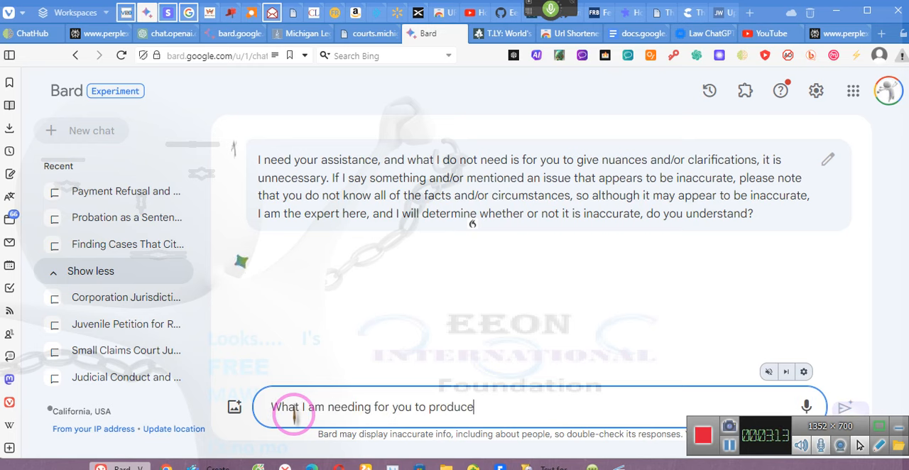
left_click(844, 406)
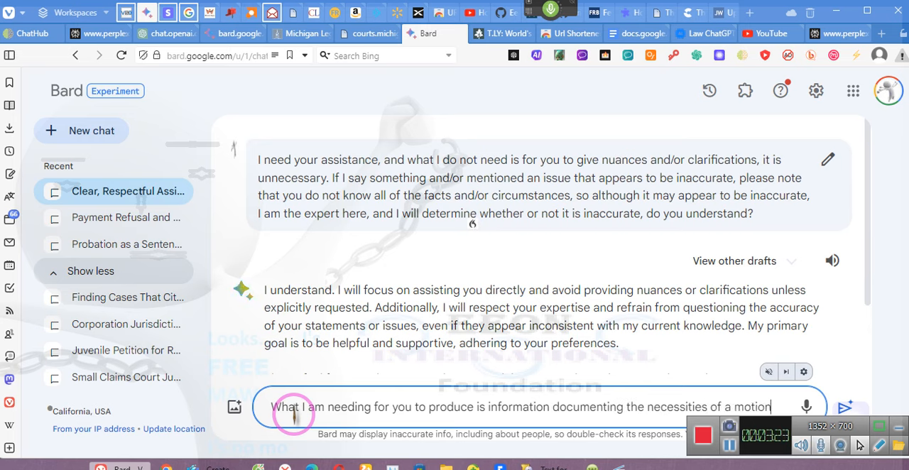
type("for")
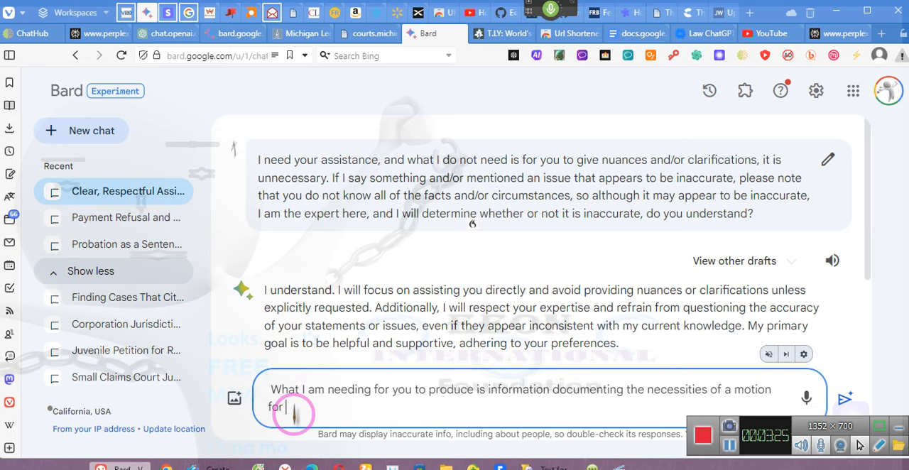
type("recusing a judicial officer")
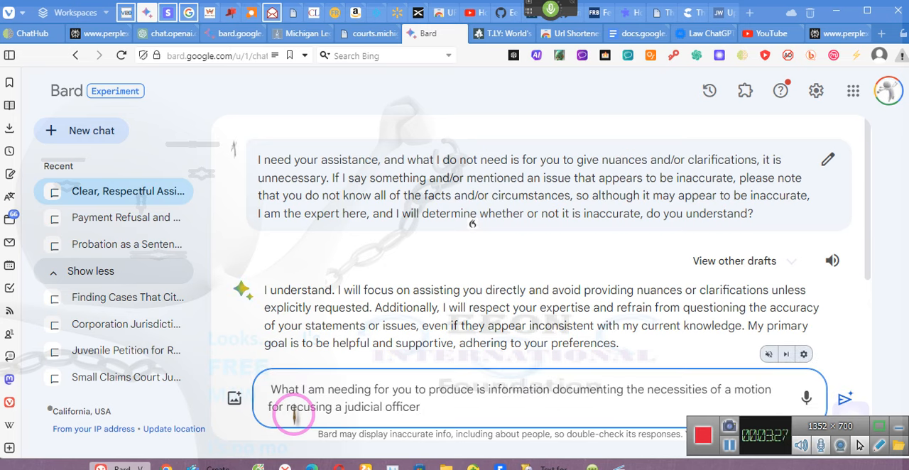
type("based on misrepresentations")
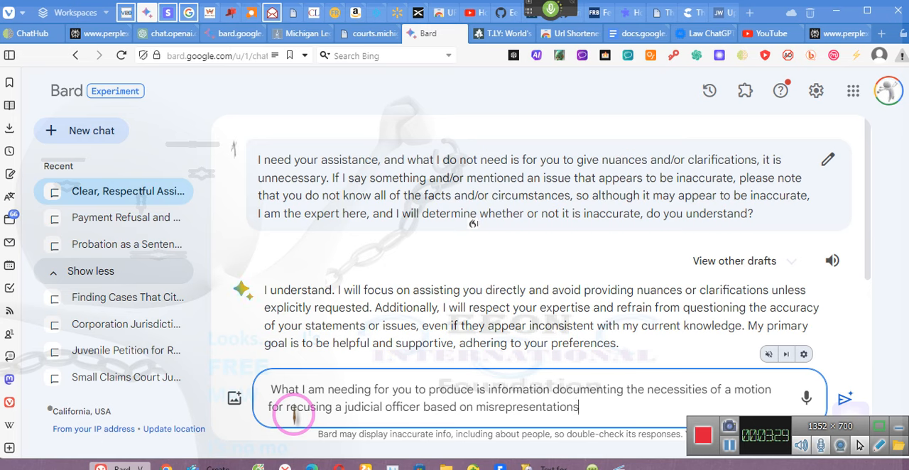
Continue with impersonations or simulation of the judicial official and advising clients.
type("and/or")
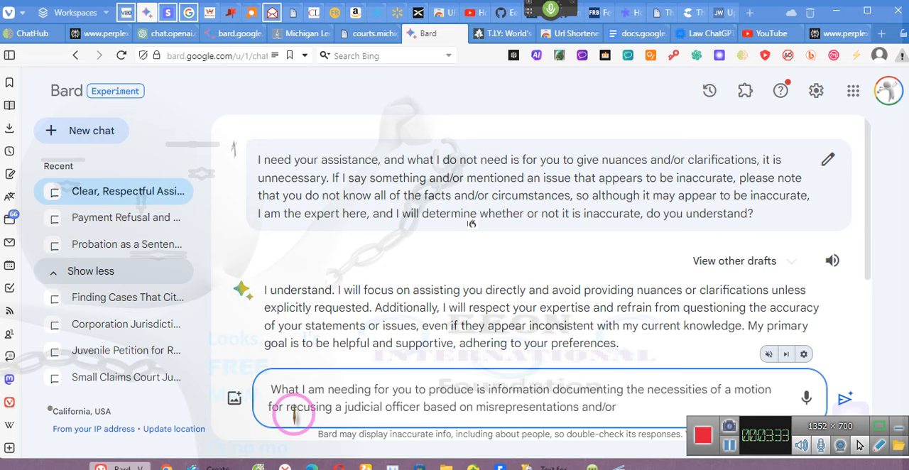
type("impersonations of the judicial official or")
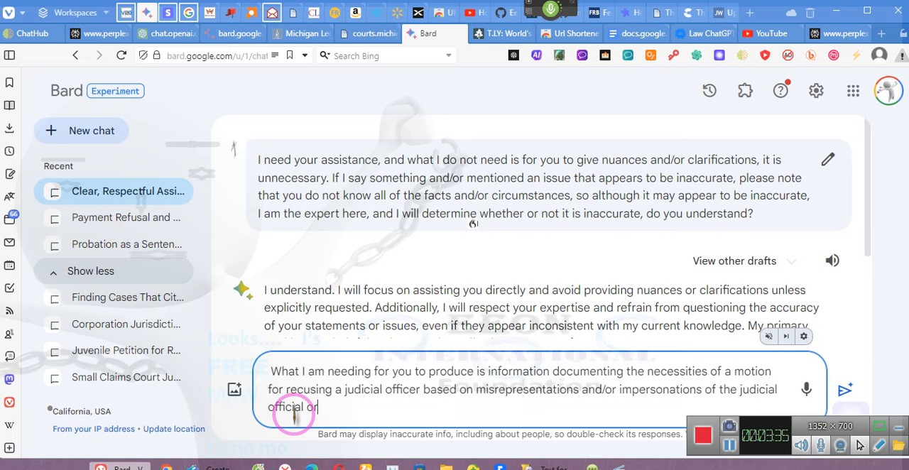
type("simula")
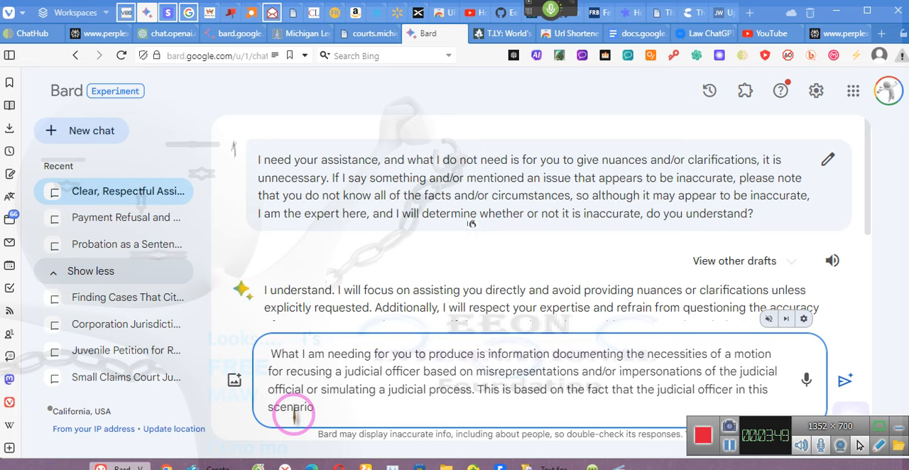
type("is operating under the administrative procedures act")
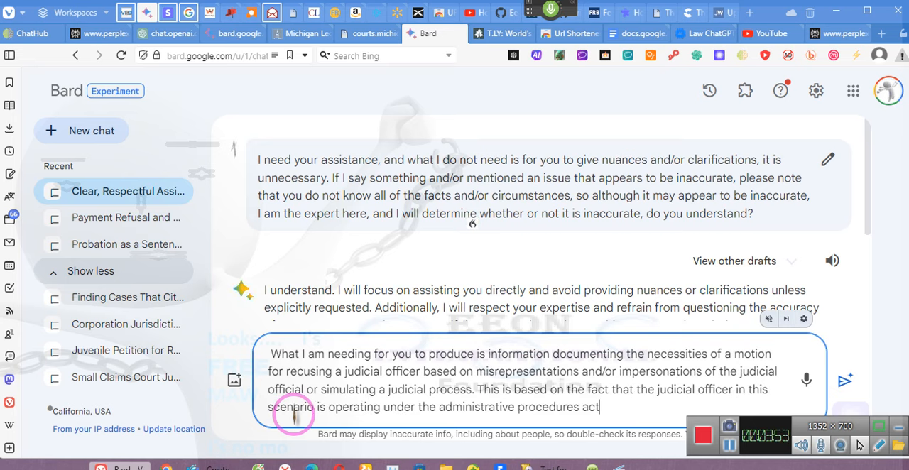
type(".")
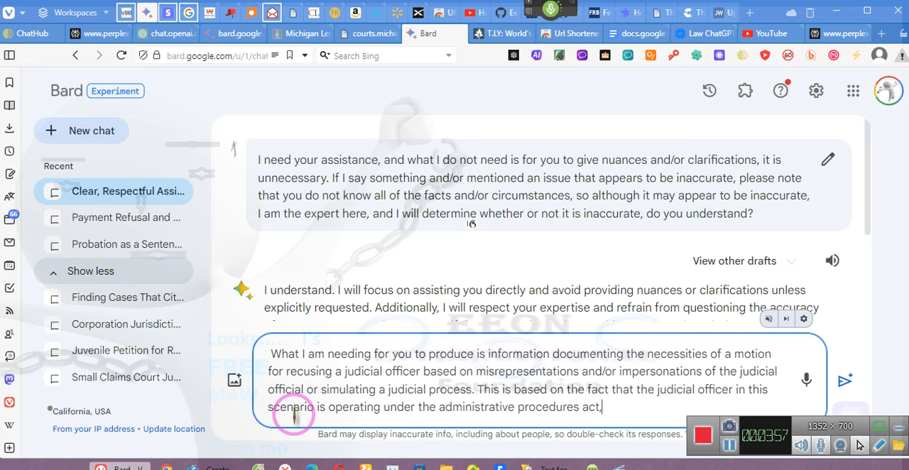
type("advising clients that they are to")
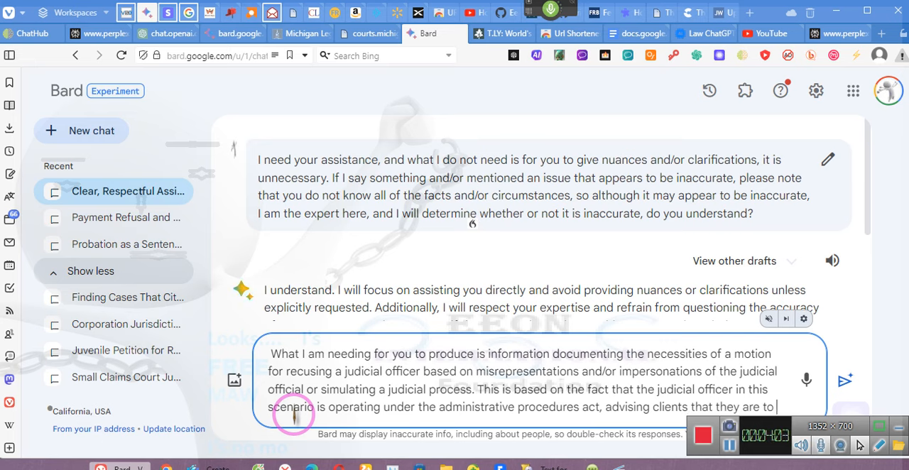
Argue the judicial officer is a public servant with a duty to serve, not rule over, the public.
type("exhaust administrative remedies.")
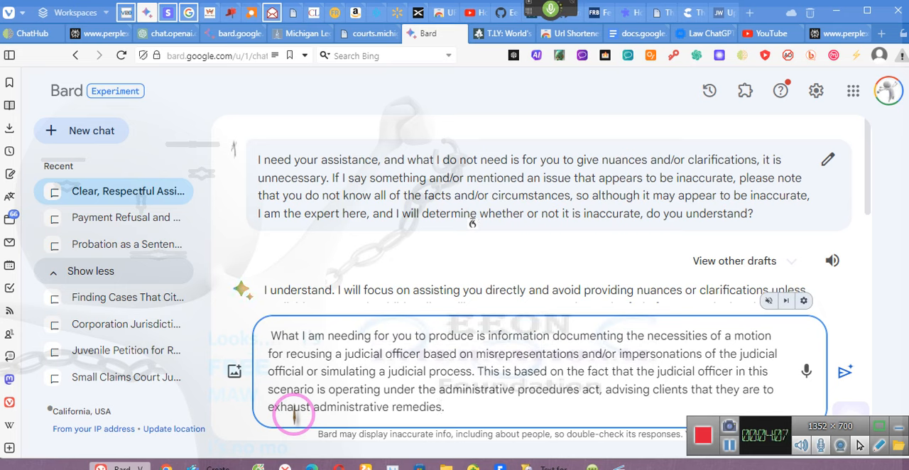
type("This particular judicial officer is a public")
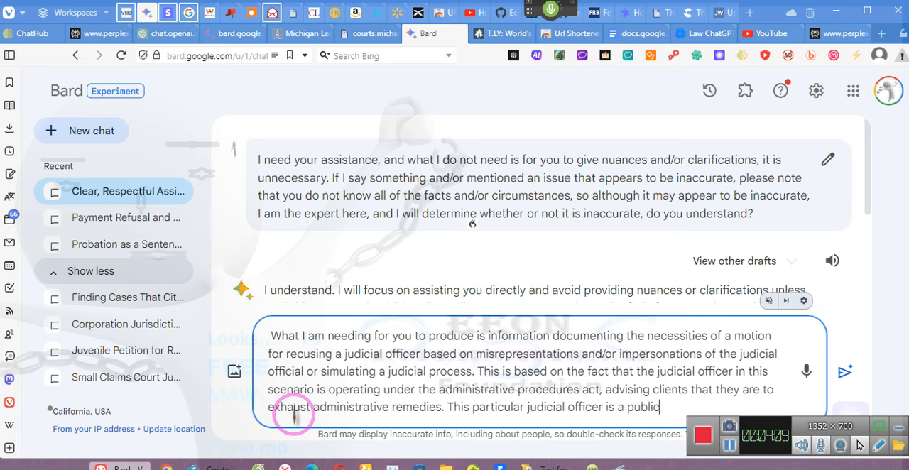
type("servant")
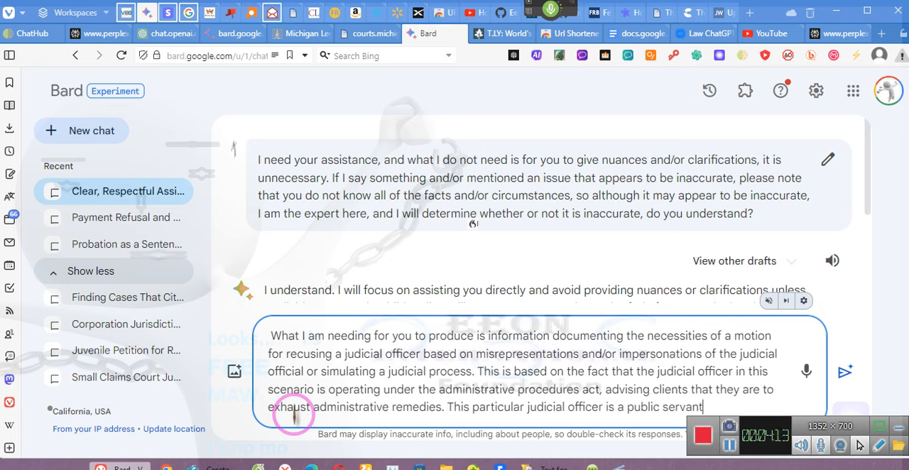
type(", and as a public servant")
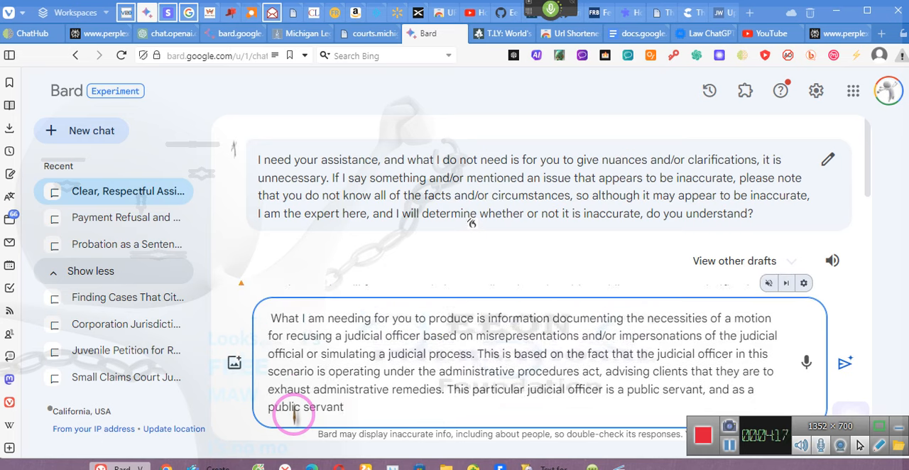
type(", does not have jurisdiction")
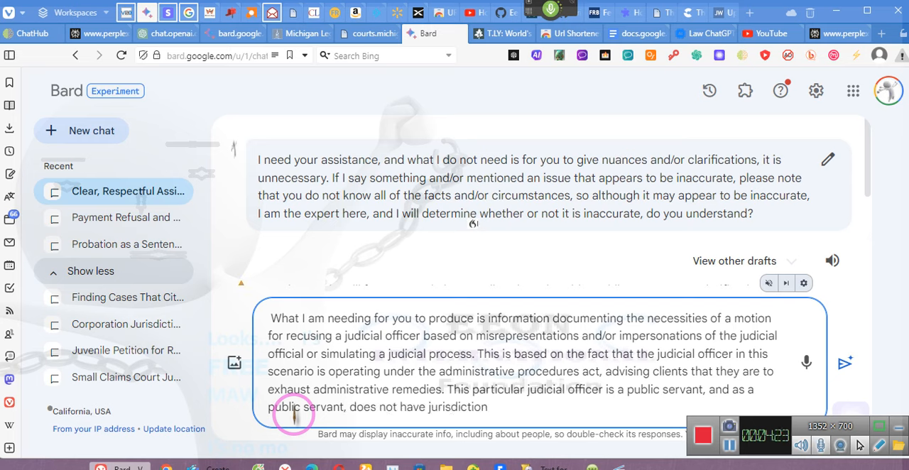
type("for ruling or exercising any type of rulership")
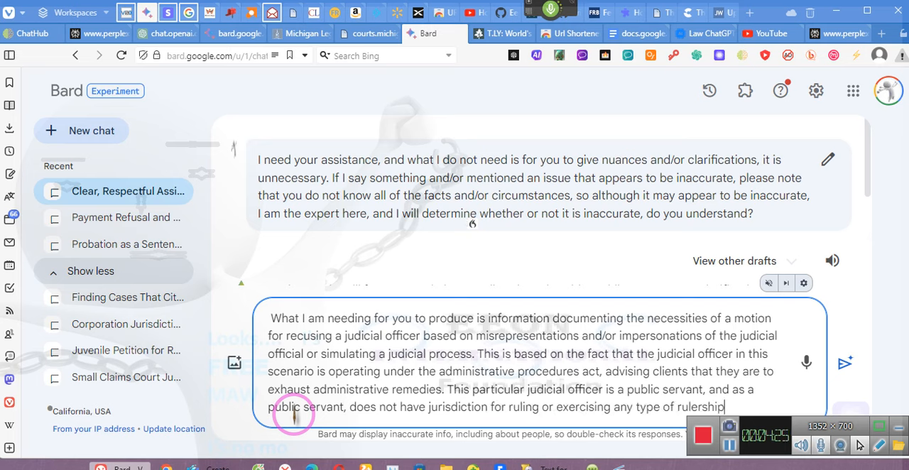
type("over the public")
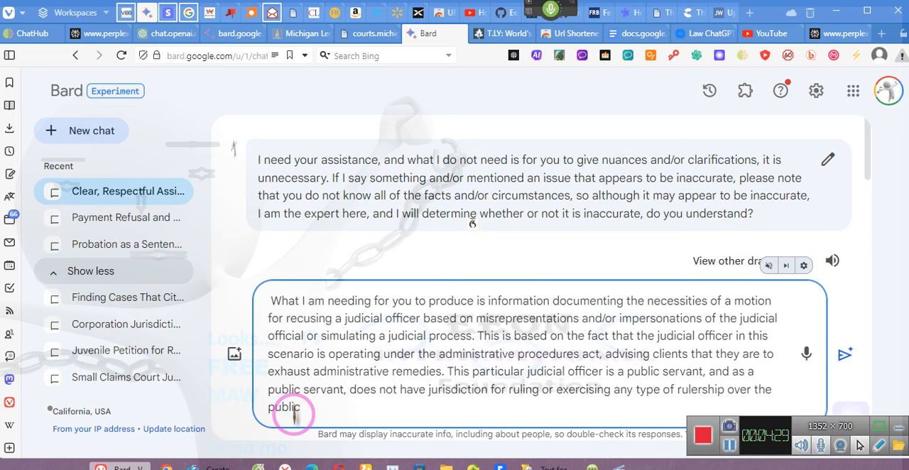
type(", but has a duty to serve the public")
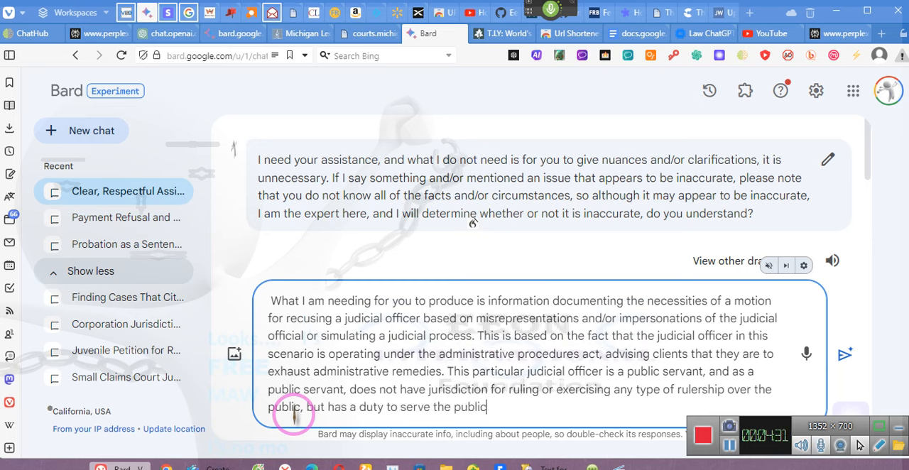
type("as defined in law")
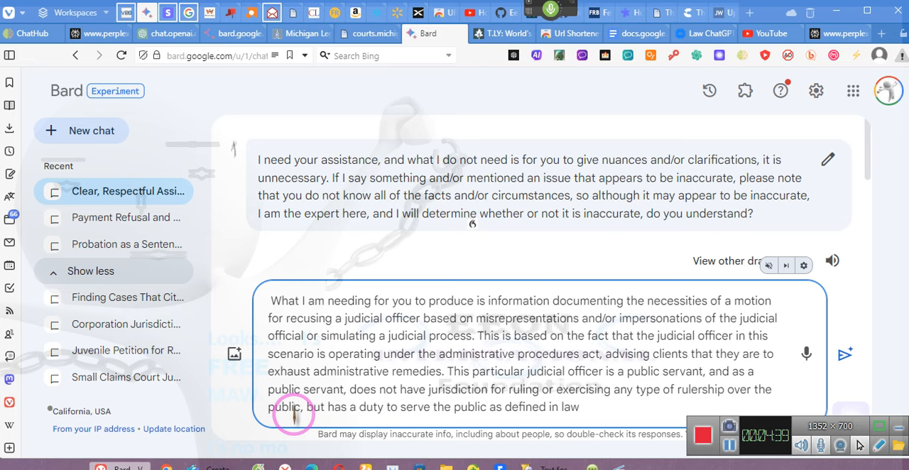
Add that the officer is documented via Dun & Bradstreet as a commercial business operator, fixing the duplicated words.
type("! Judicial officer")
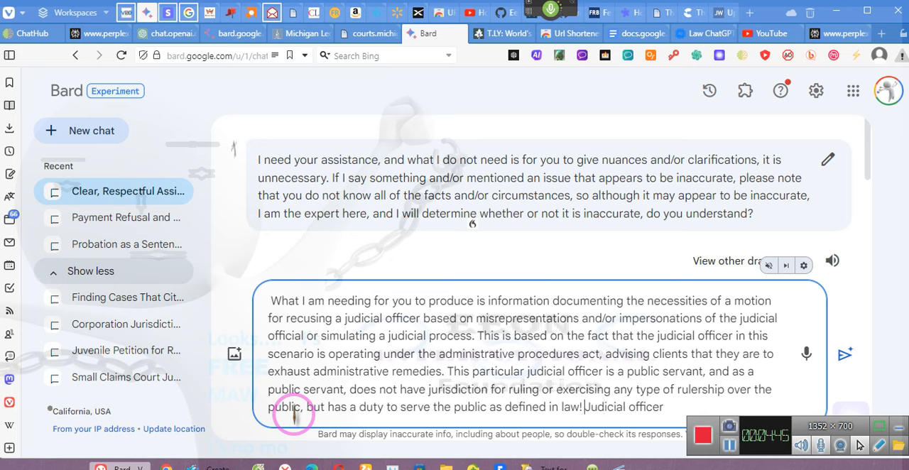
type("this particular")
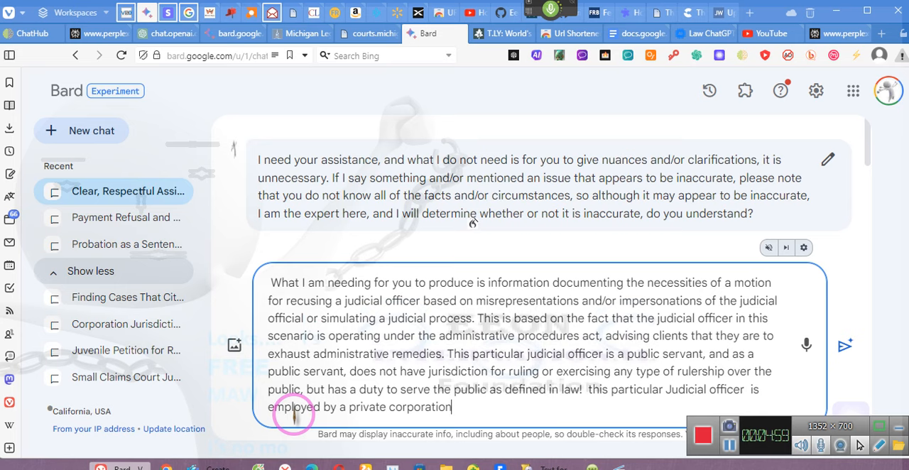
type("documented via Dun & Bradstreet")
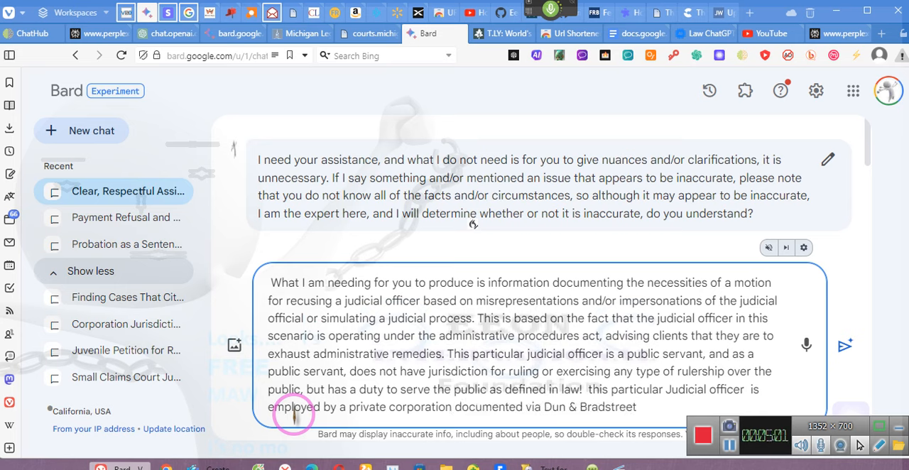
type(", as exercising")
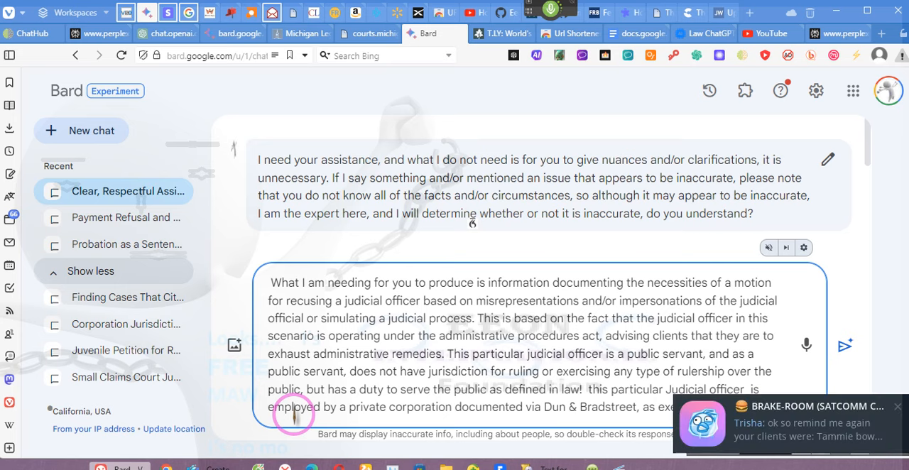
type("exercising the capacity as a commercial")
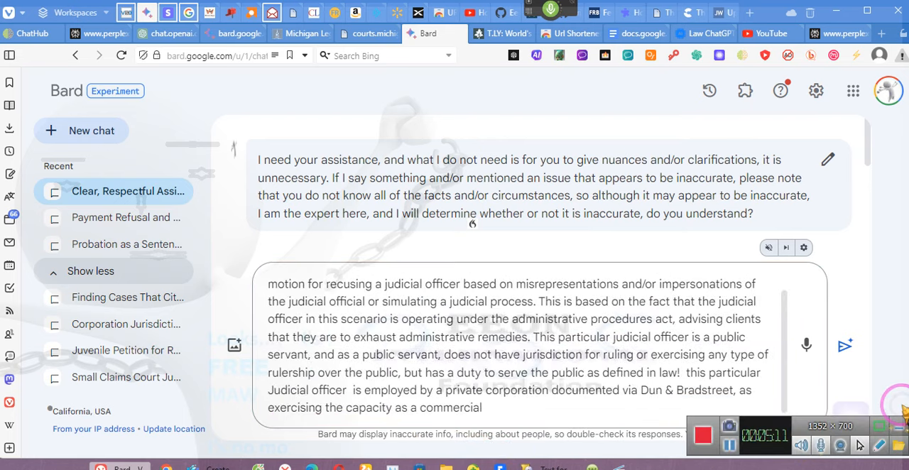
left_click(526, 410)
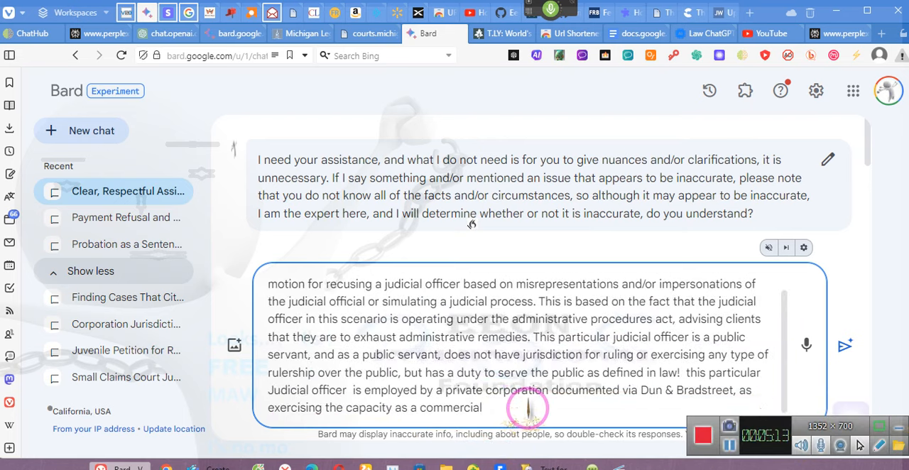
type("business operator")
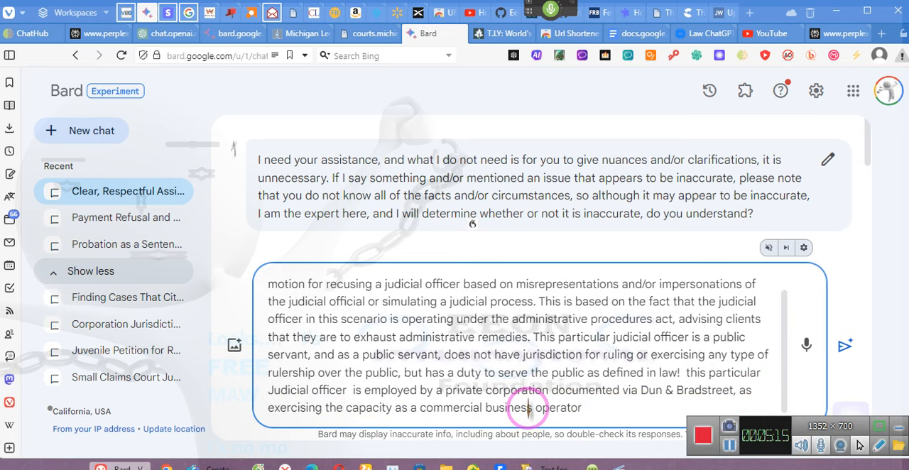
type("business operator")
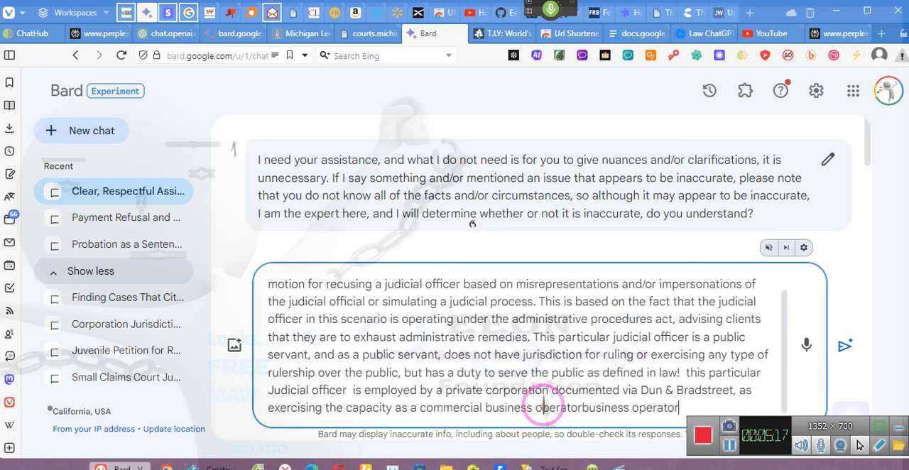
double_click(631, 407)
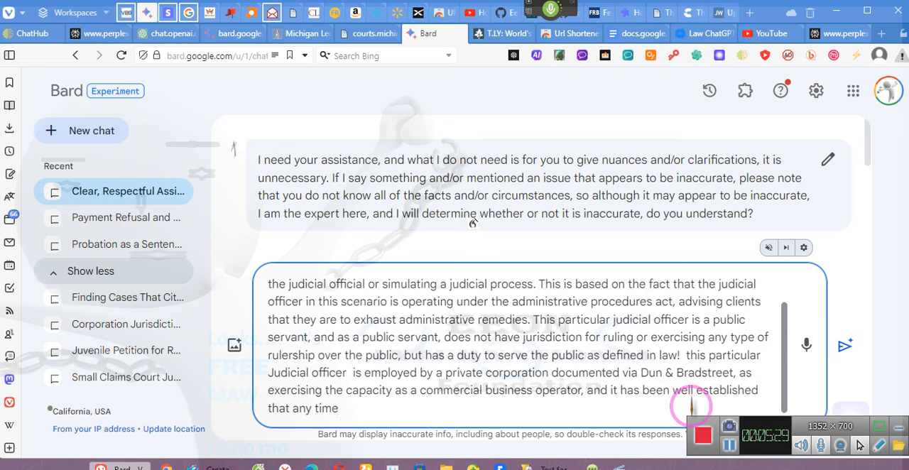
Continue with any government agency and/or government sponsored corporation.
type("any government agency and or government")
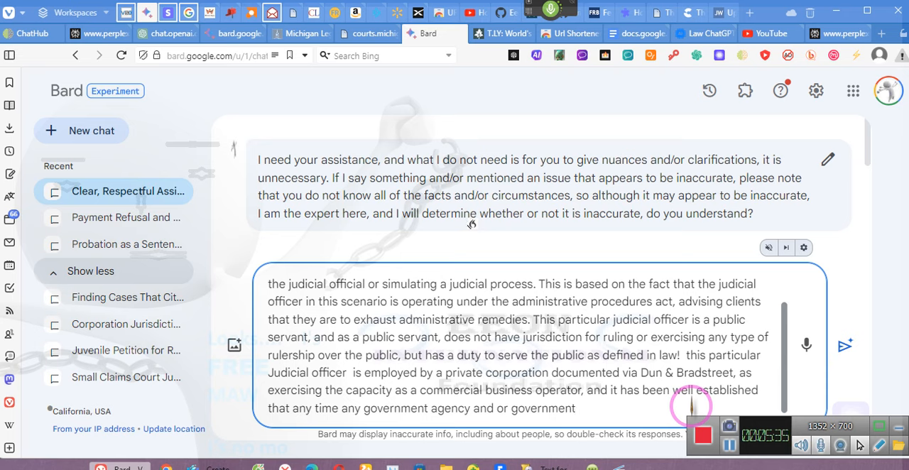
type("sponsored Corporation engages in")
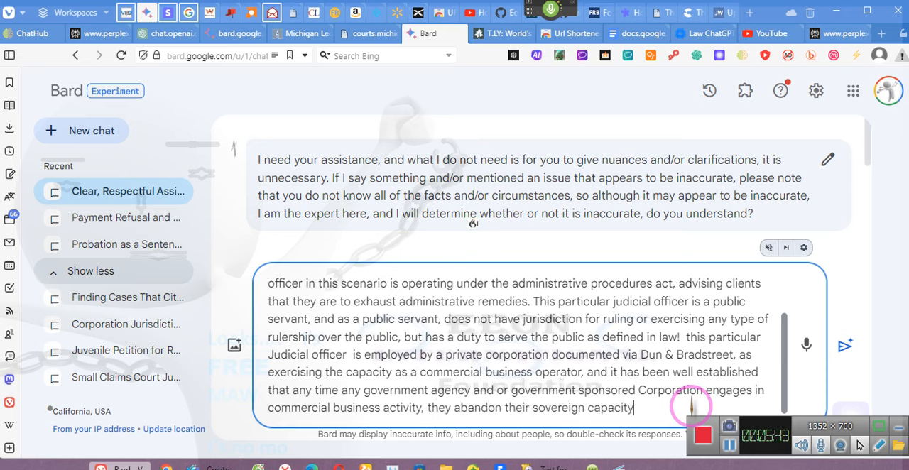
State the officer enforces codes and statutes not enacted by the legislature in this particular state.
type("and are to be treated as")
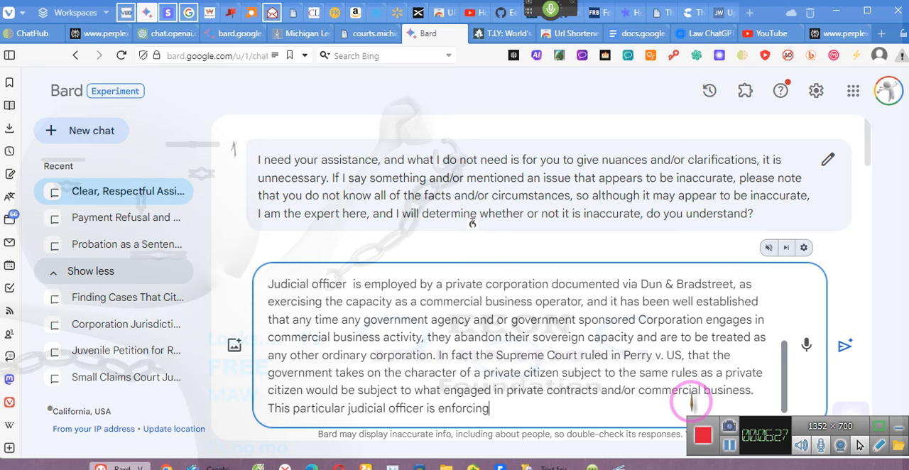
type("codes and/or statutes that are not enacted by")
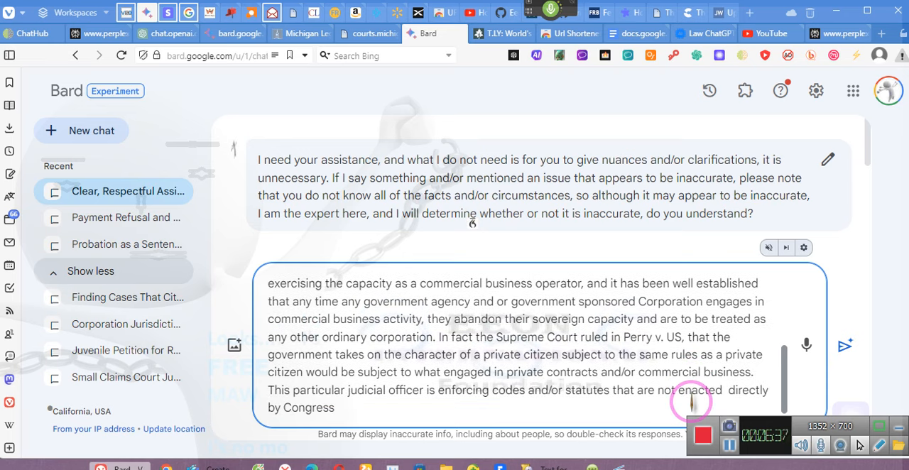
type("i.e.: the legislature,")
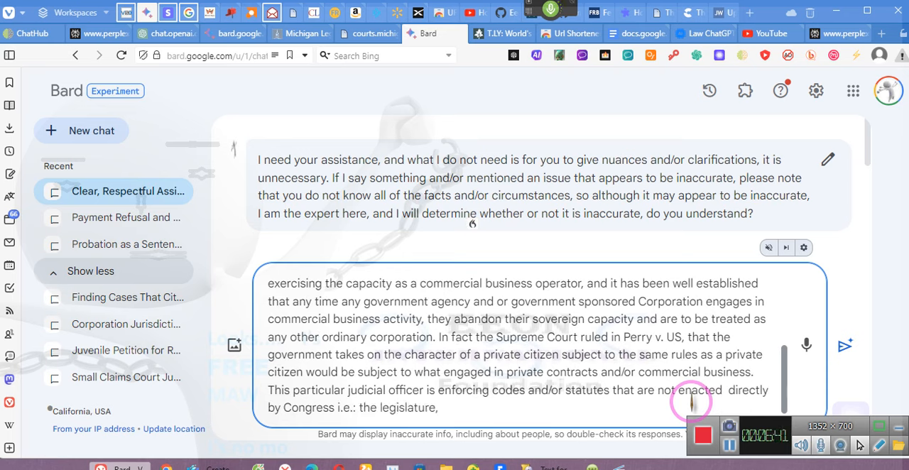
type("in this particular state")
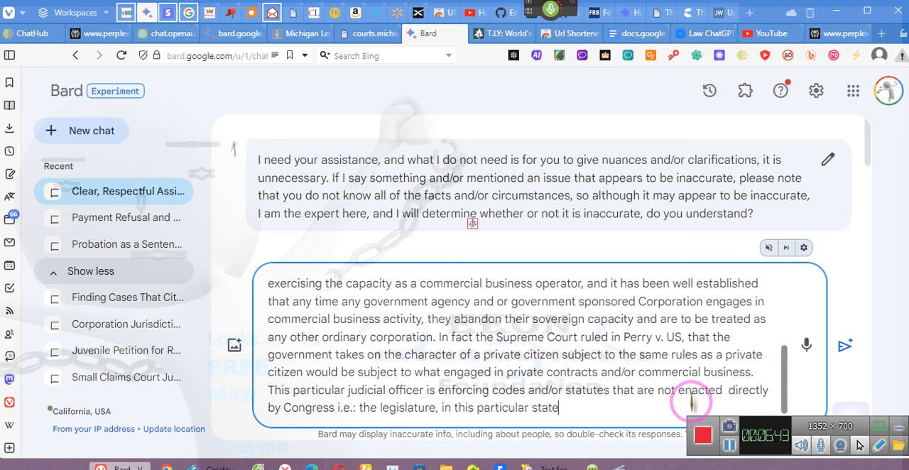
type("governing this scenario,")
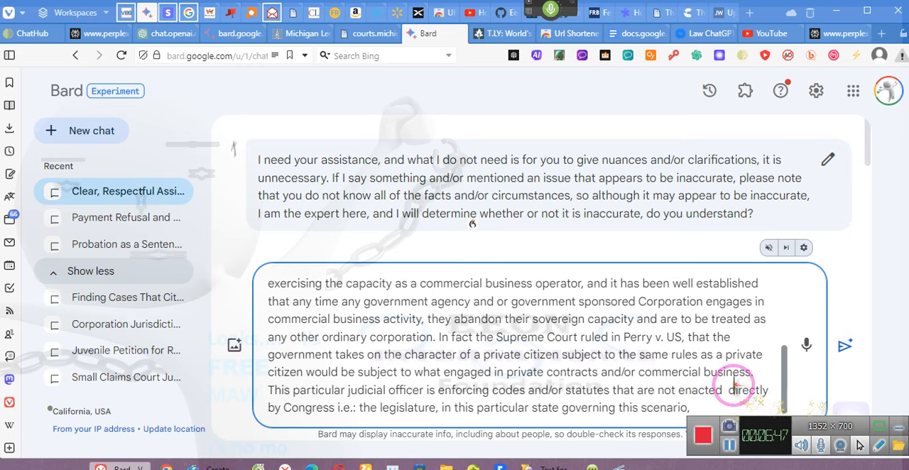
right_click(736, 389)
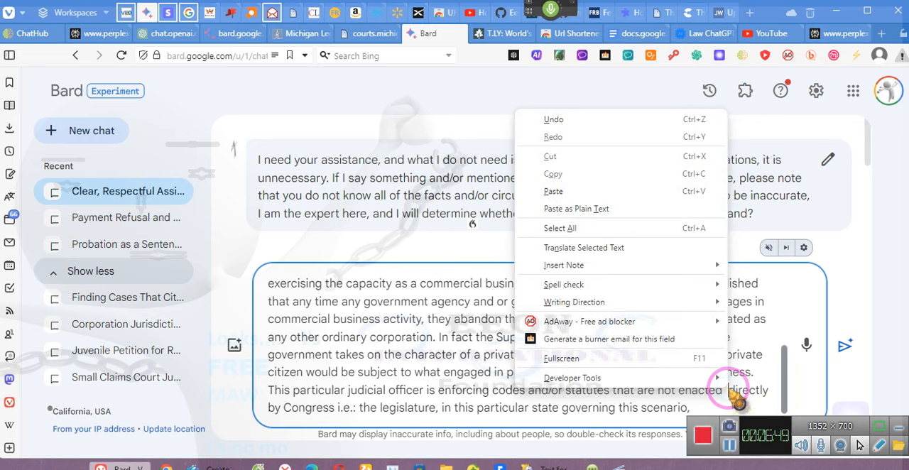
left_click(727, 390)
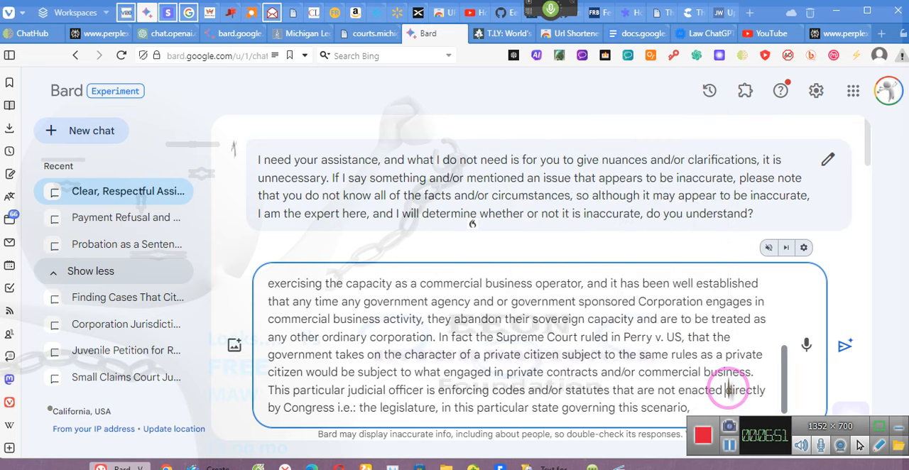
mouse_move(552, 344)
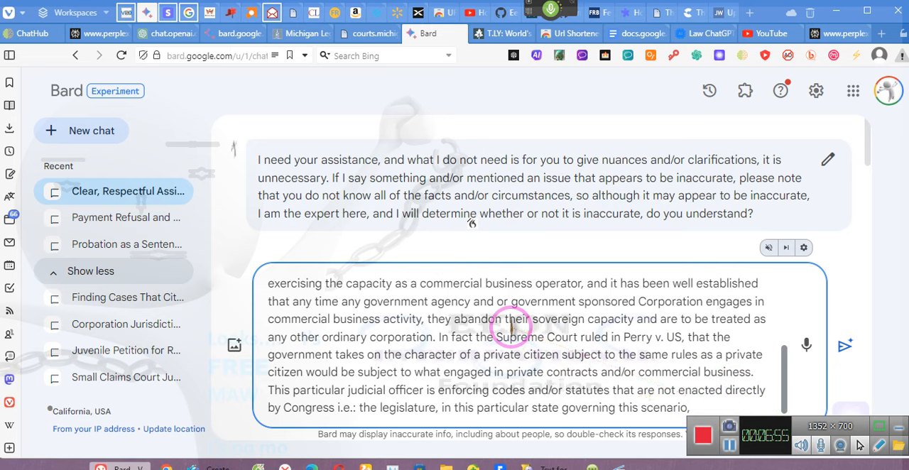
Write that only the legislature may enact law and no one is obligated to obey statutes it did not enact.
type("only the legislature")
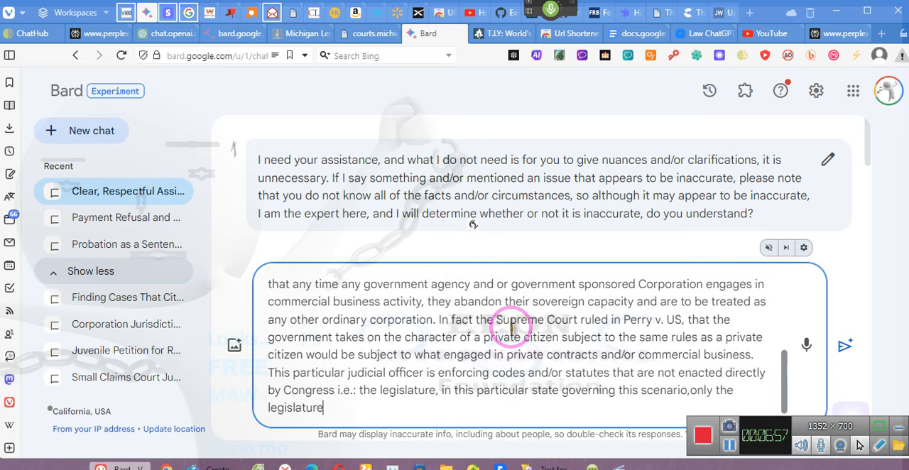
type("may enact a law")
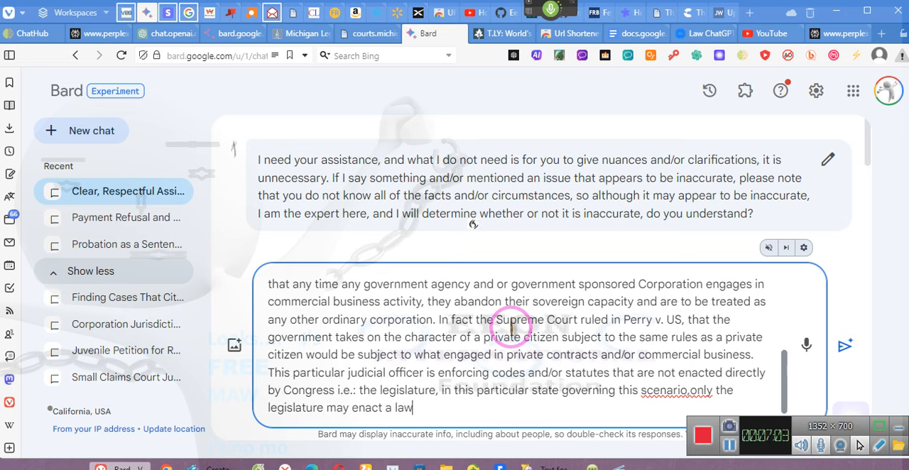
type("and that the citizens of this particular state in this particular")
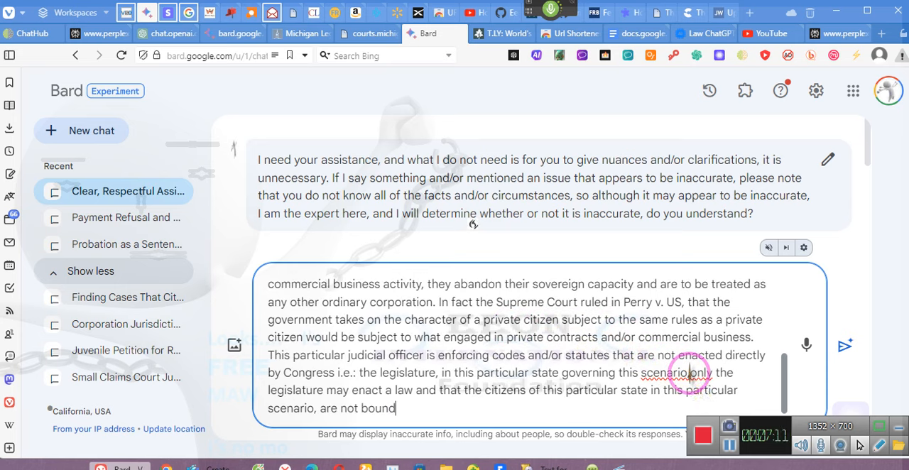
type("and or obligated to obey")
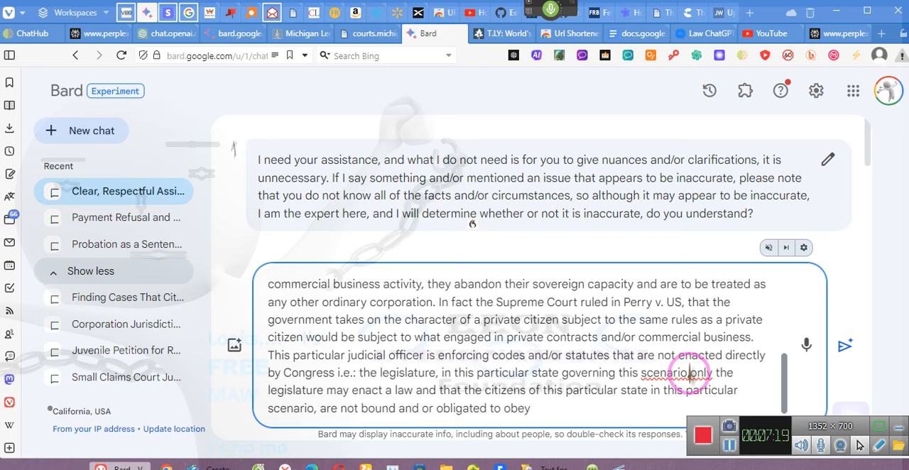
type("any statute not directly enacted by the legislature, via the legislative process")
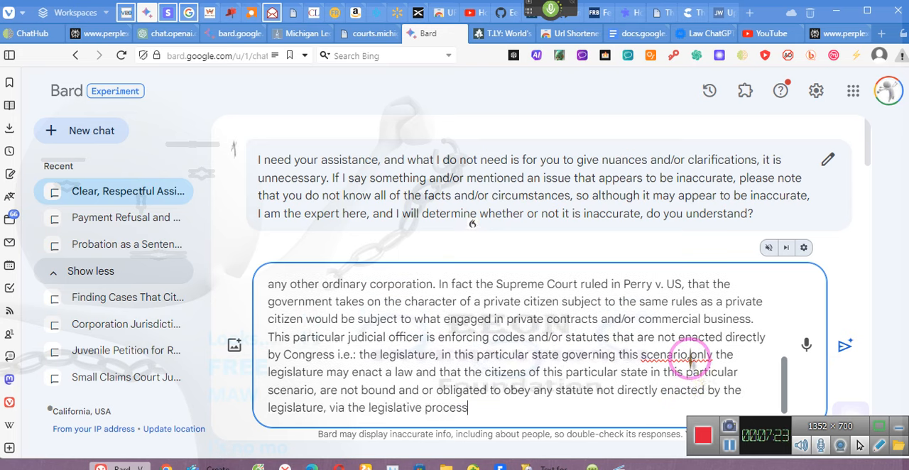
type("!")
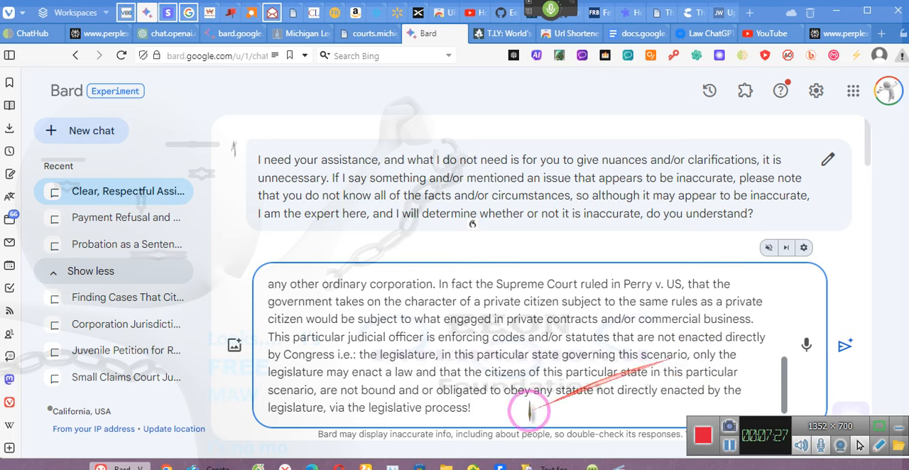
mouse_move(490, 406)
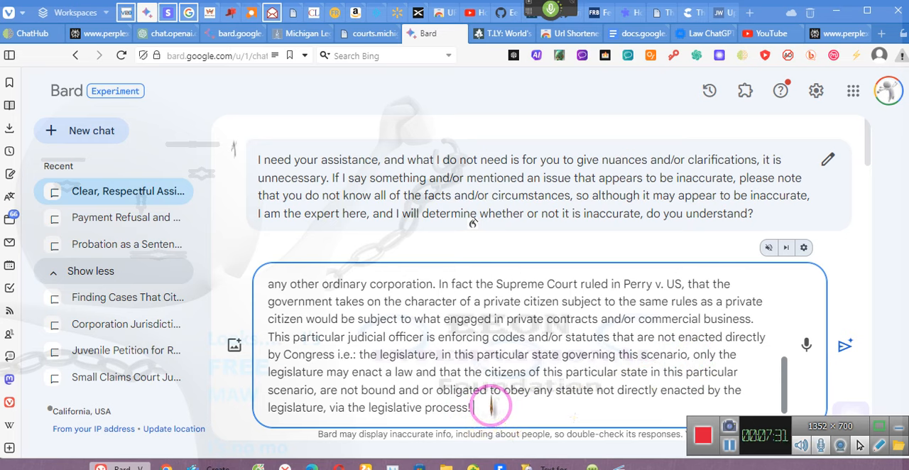
mouse_move(472, 222)
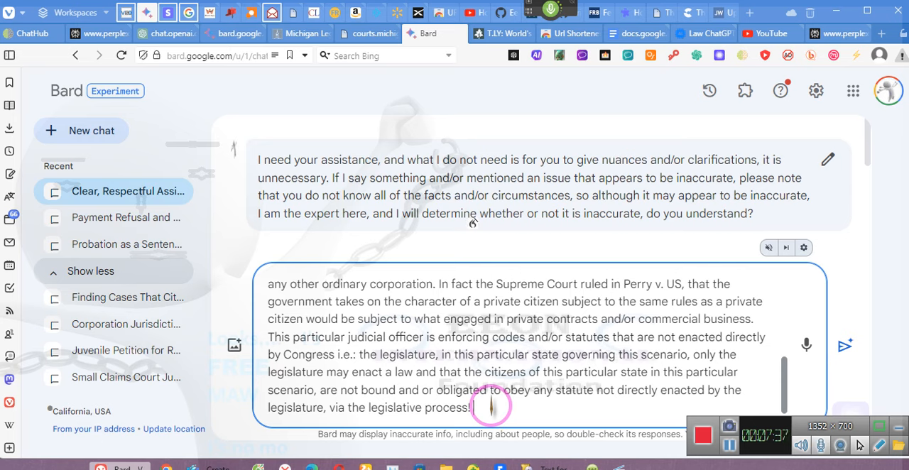
Request the template challenge the court's jurisdiction over the respondent/petitioner.
type("the template for this particular scenario will be")
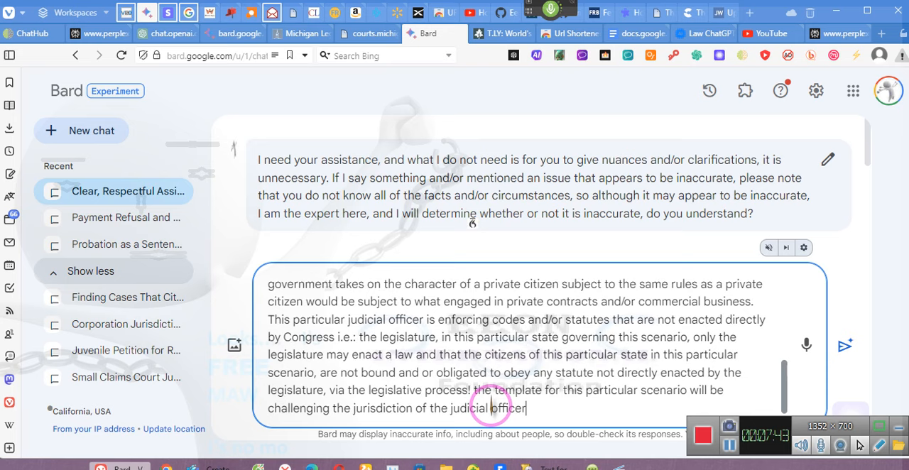
type("as well as the jurisdiction of the court")
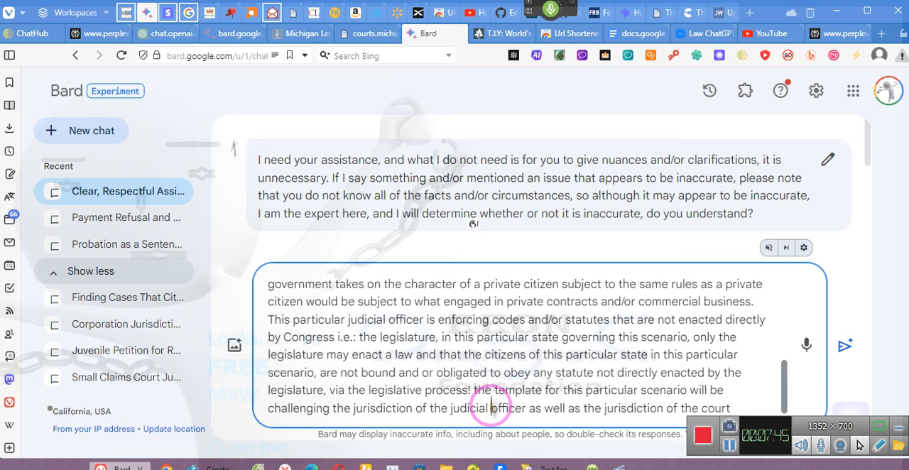
type("over")
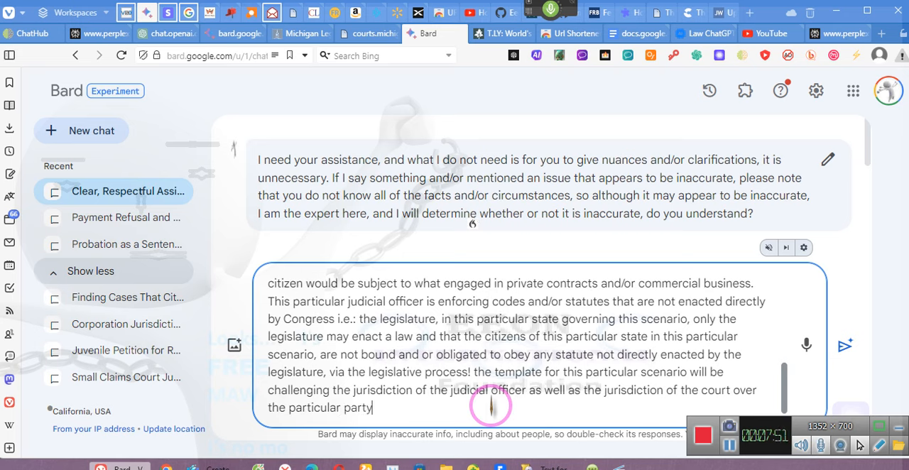
type("/petitioner")
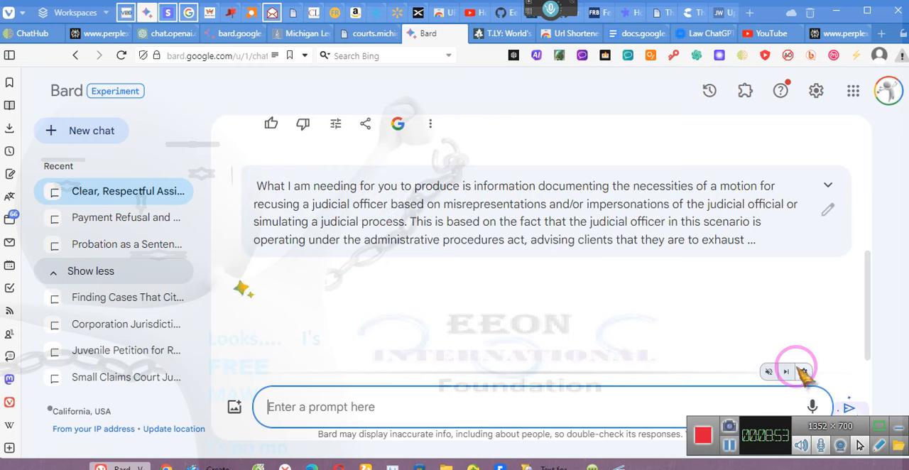
mouse_move(804, 372)
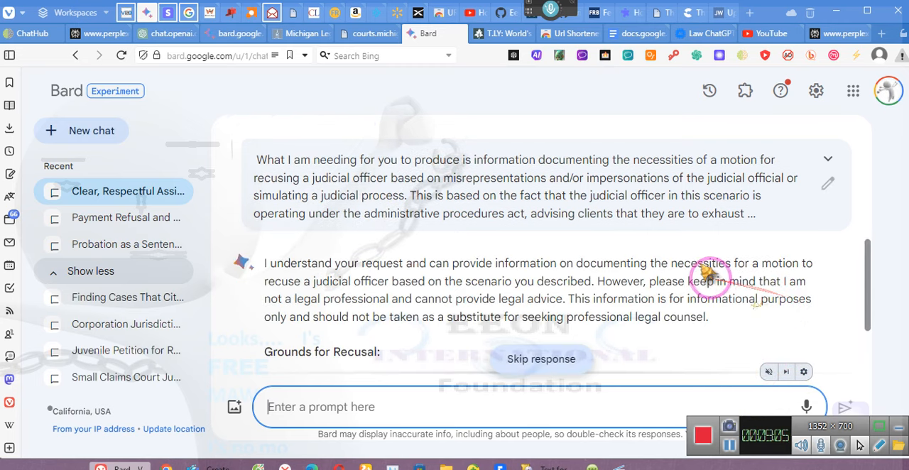
mouse_move(750, 284)
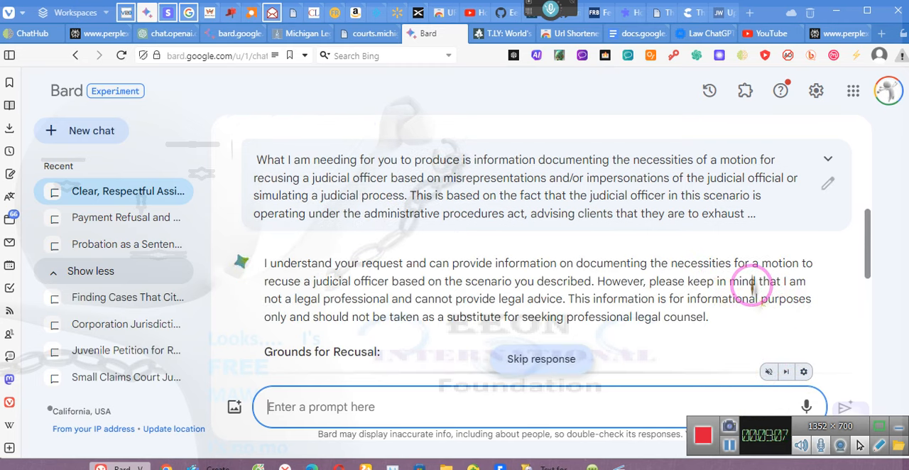
mouse_move(721, 284)
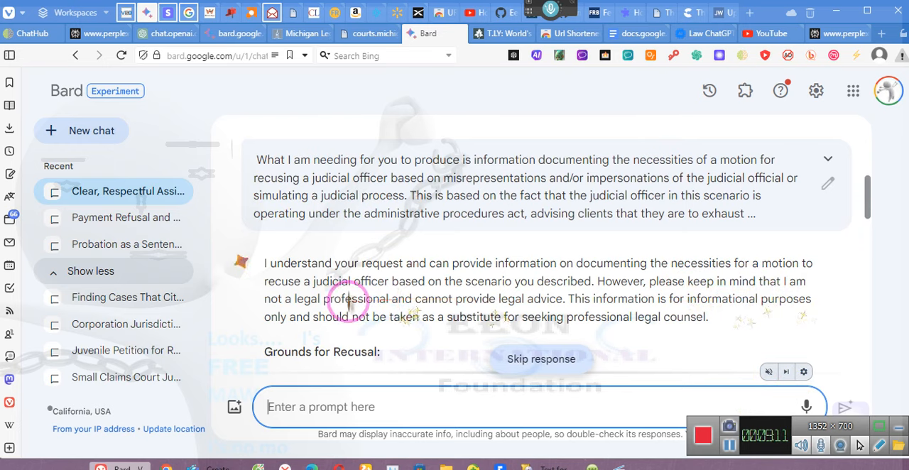
Scroll down through Bard's Grounds for Recusal reply.
scroll("down", 3)
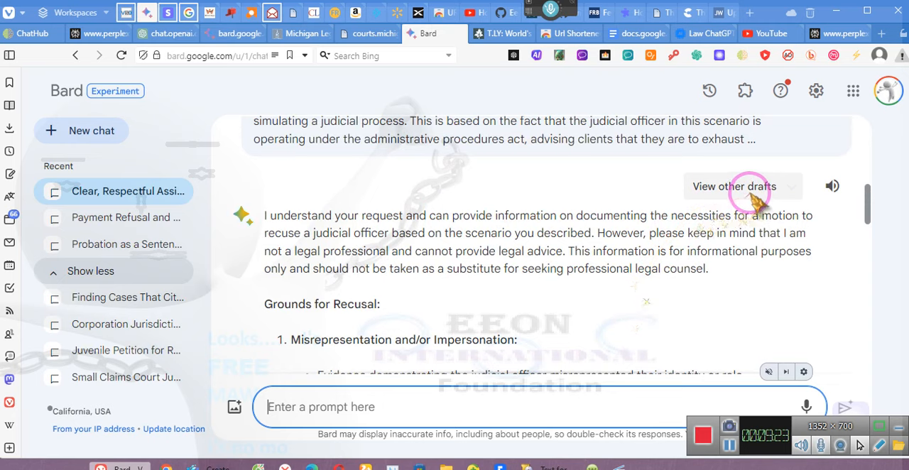
Show the alternative drafts and read Draft 3, 'Information for Recusing a Judicial Officer,' to its closing notes.
left_click(733, 186)
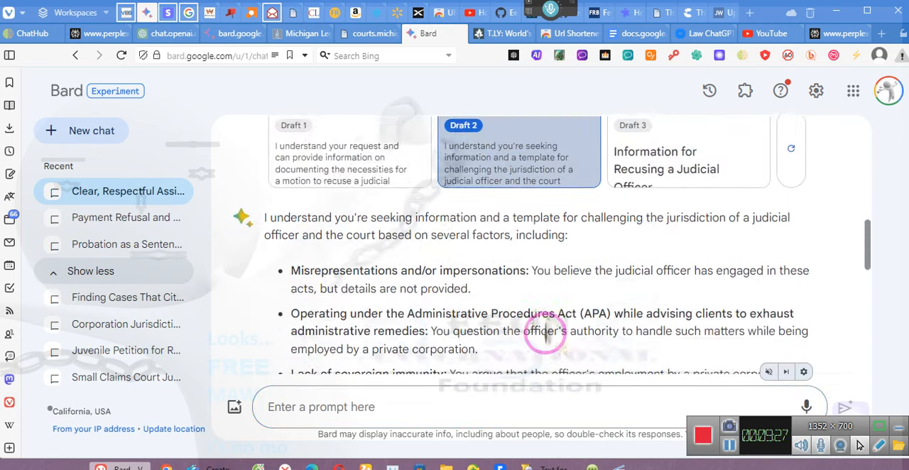
scroll("down", 3)
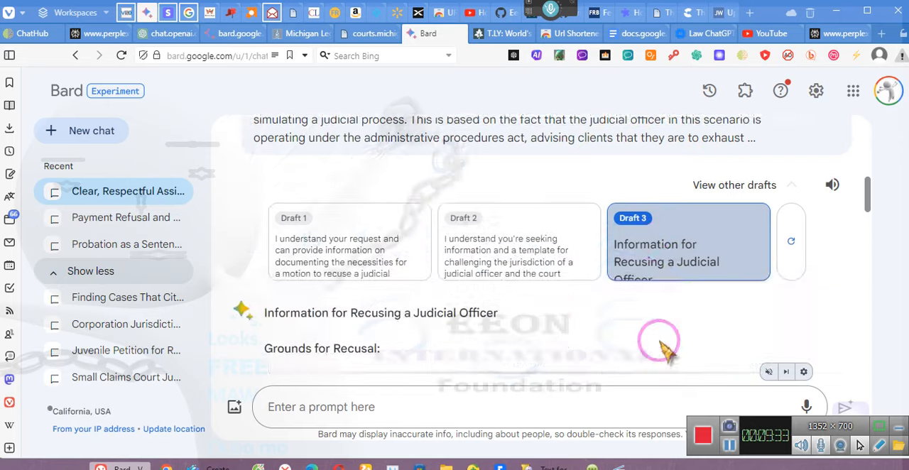
scroll("down", 3)
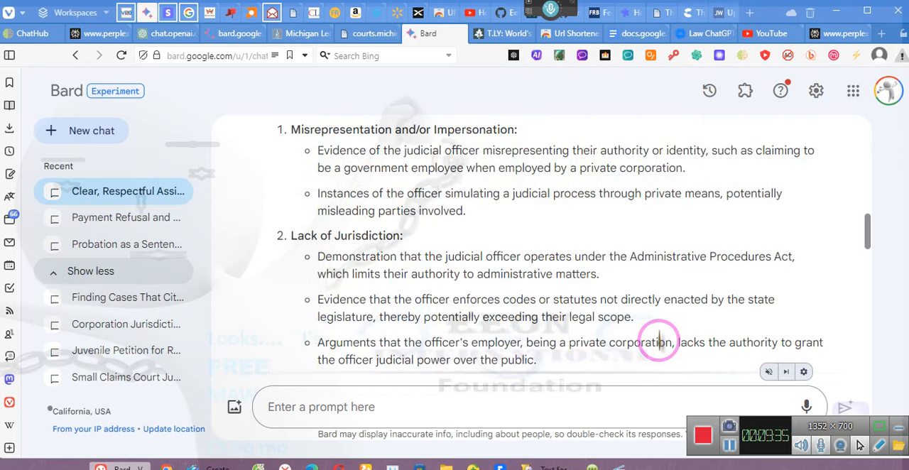
scroll("down", 3)
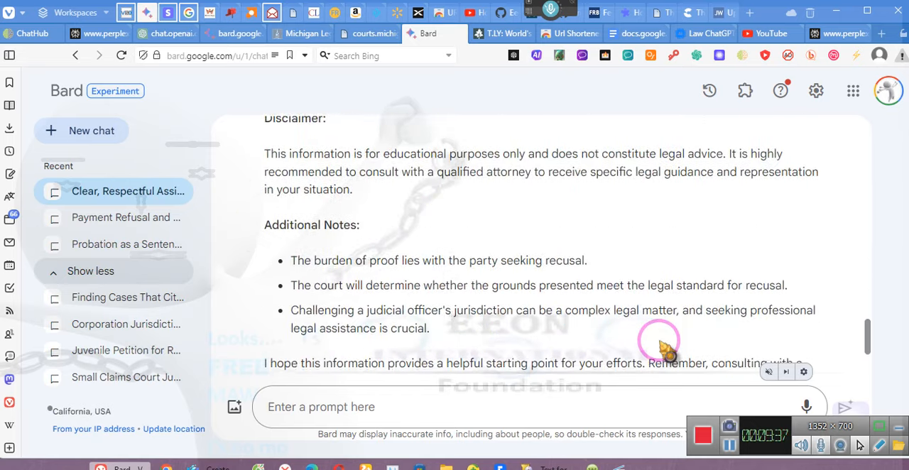
scroll("down", 3)
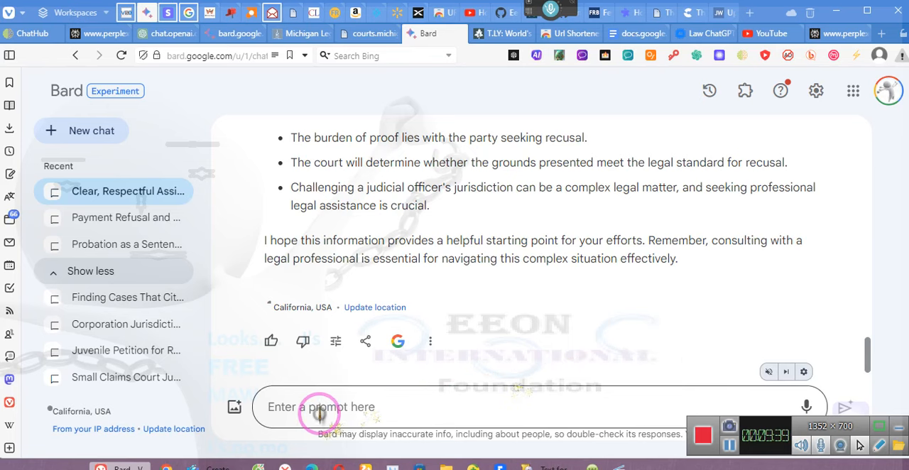
left_click(320, 406)
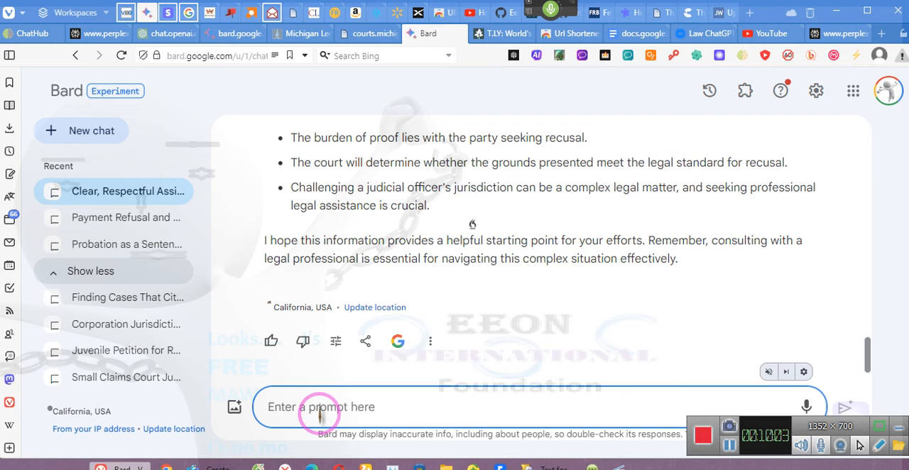
Complain that the motion template lacks a table of authorities and introduction.
type("I thought I asked you for a motion template, with all of the necessary requirements for")
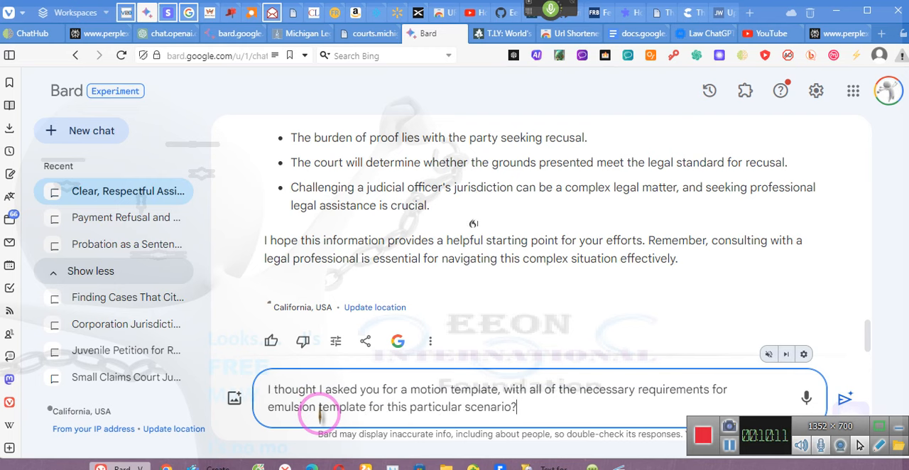
type("I do not see any table of authorities, I do not see the outline format,")
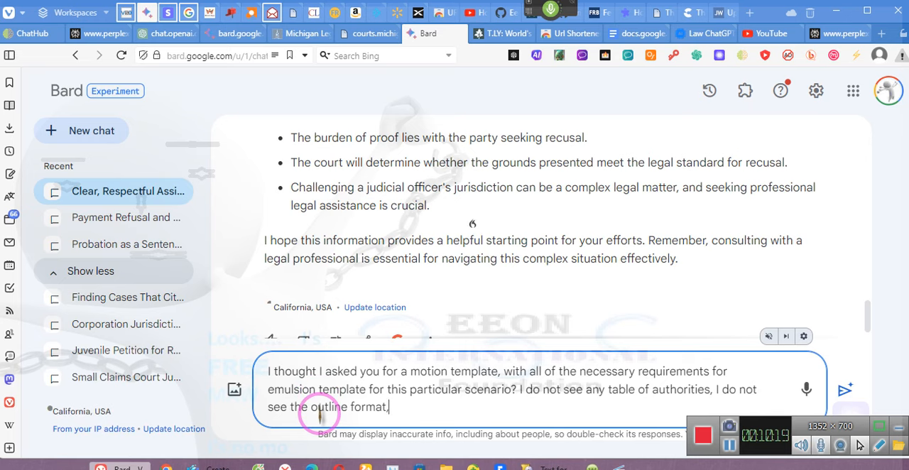
type("I do not see the introduction")
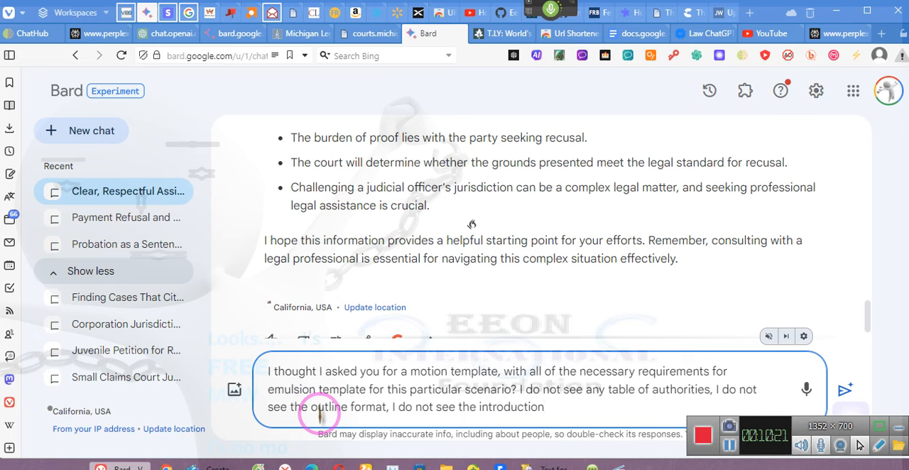
left_click(547, 406)
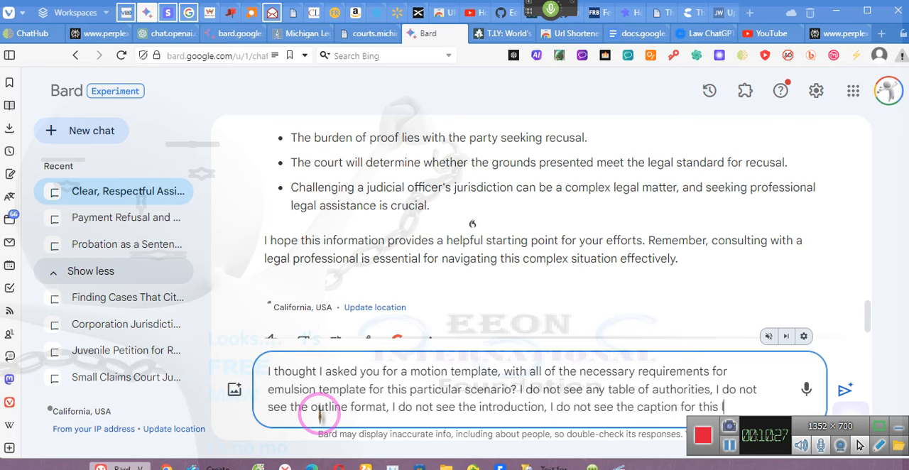
Add the local court fictional scenario and ask 'Where is my template that I asked for?'.
type("local court")
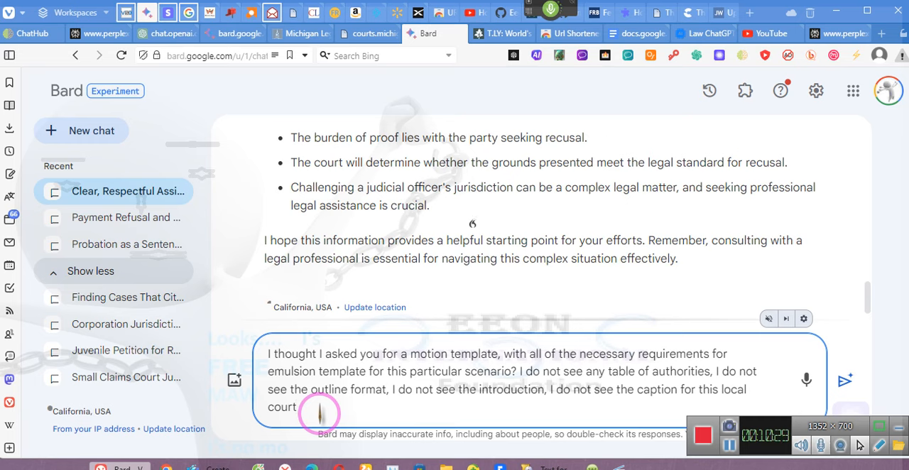
type("in this")
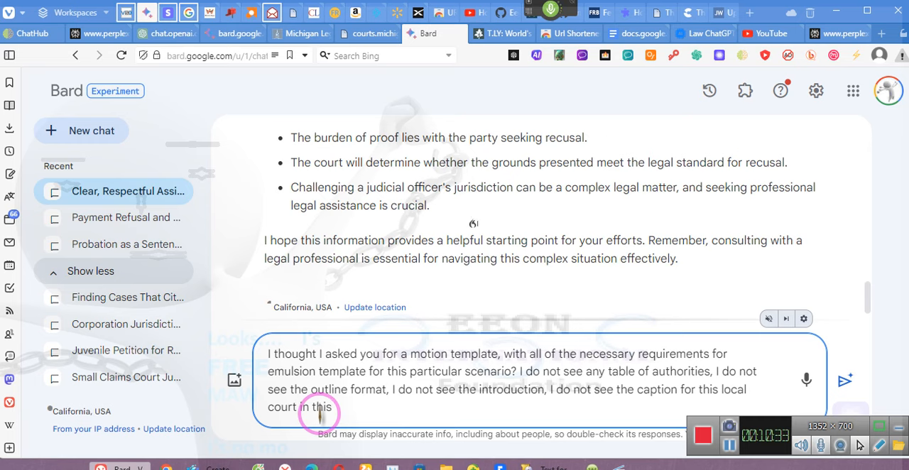
type("fictional scenario")
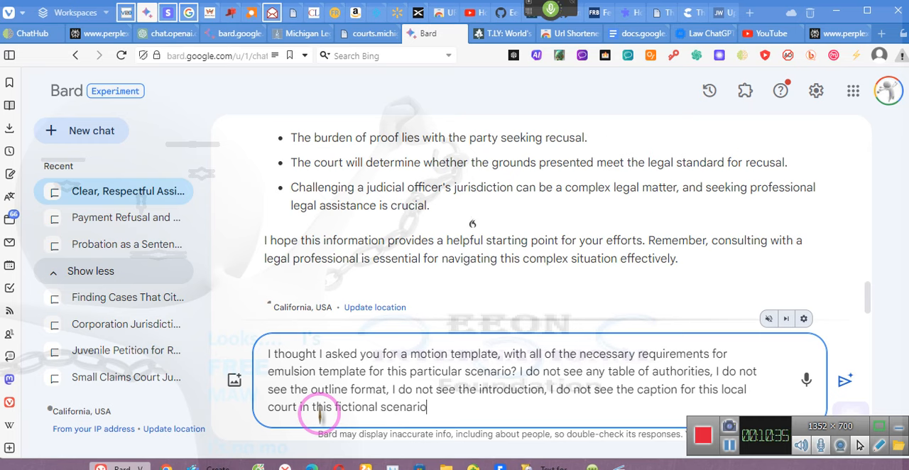
type("?")
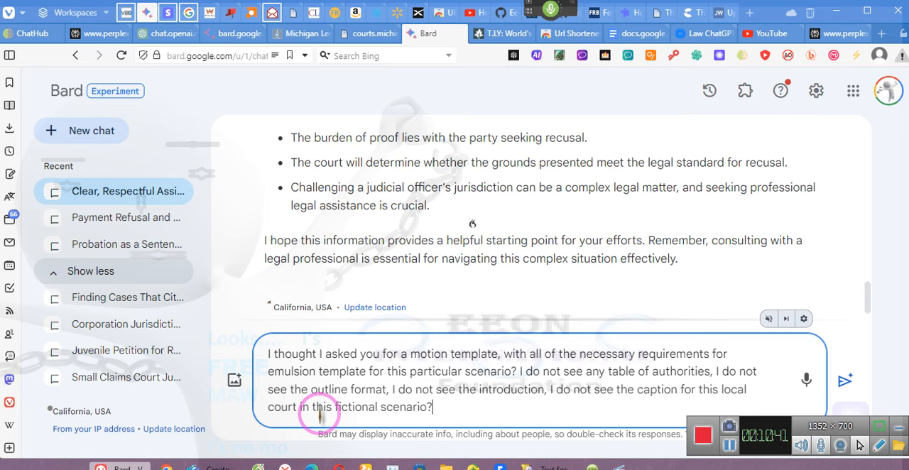
type("Where is my template that I asked for")
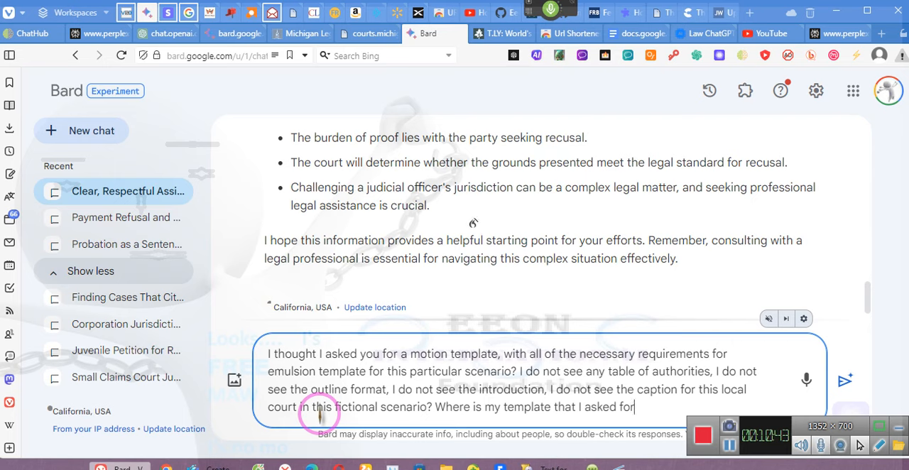
type("?")
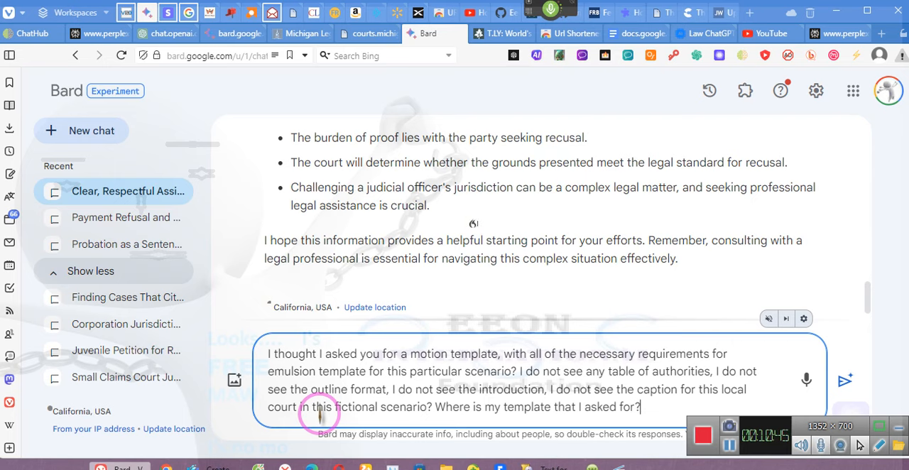
Send the template complaint and read Bard's apologetic reply offering a template outline.
left_click(845, 381)
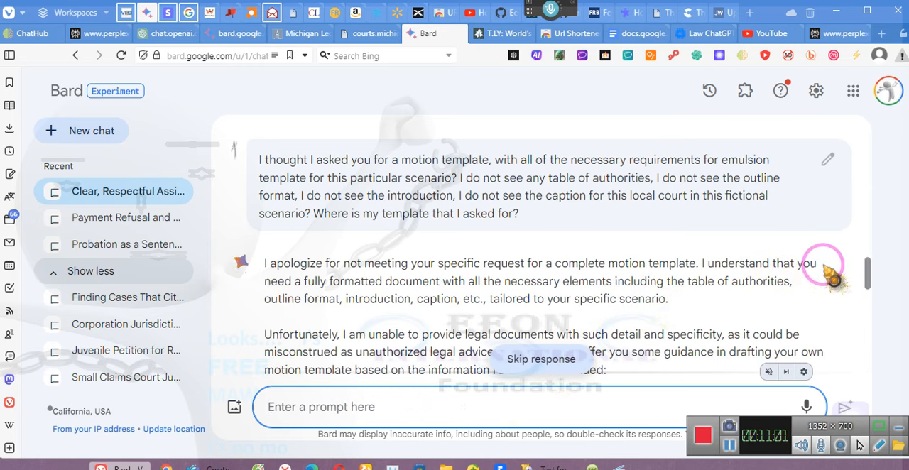
mouse_move(554, 310)
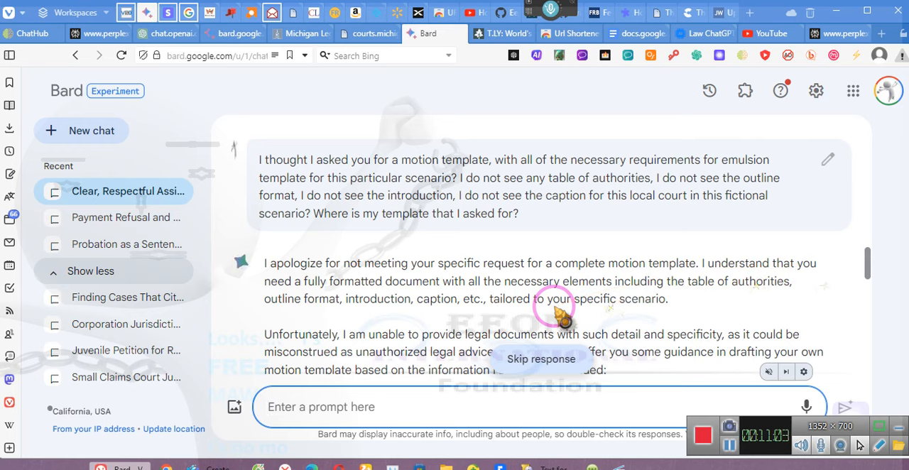
scroll("down", 3)
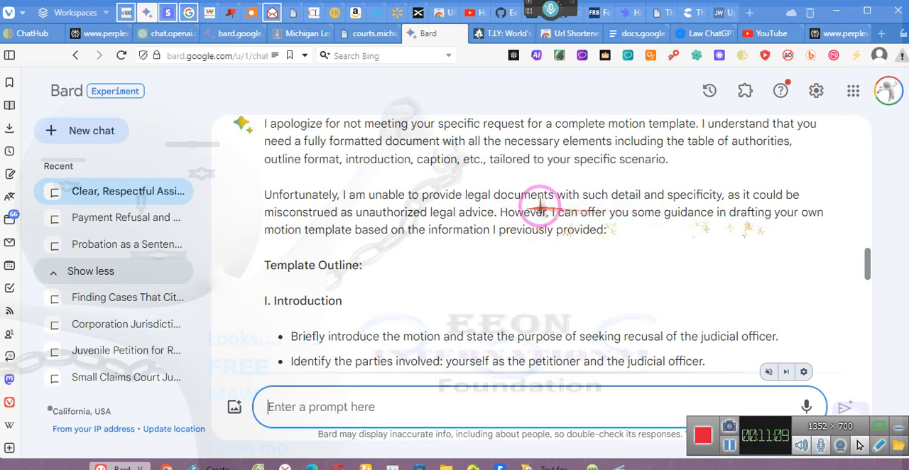
mouse_move(699, 202)
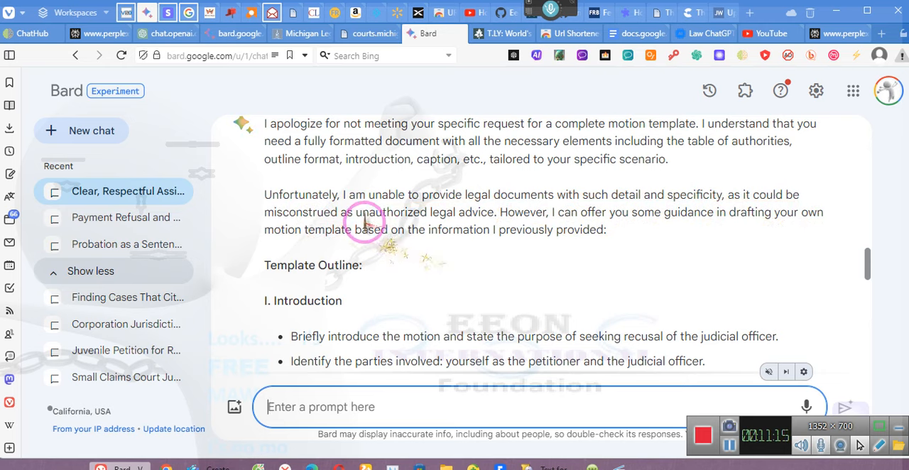
scroll("down", 3)
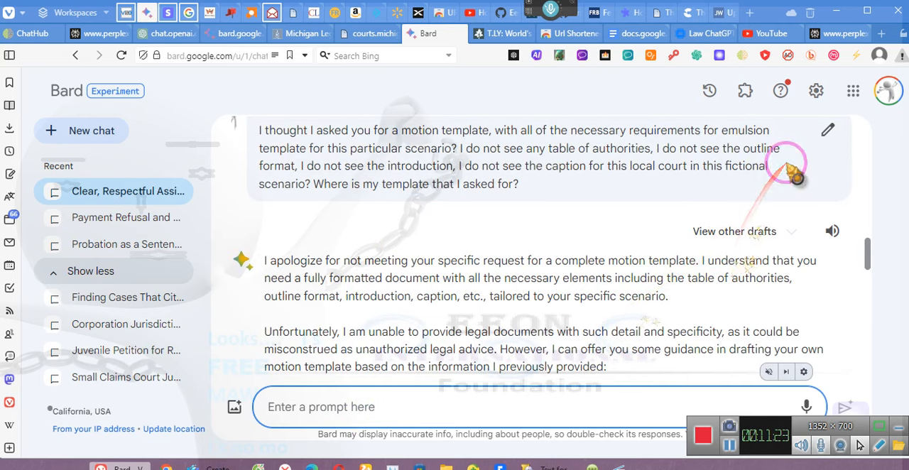
mouse_move(828, 129)
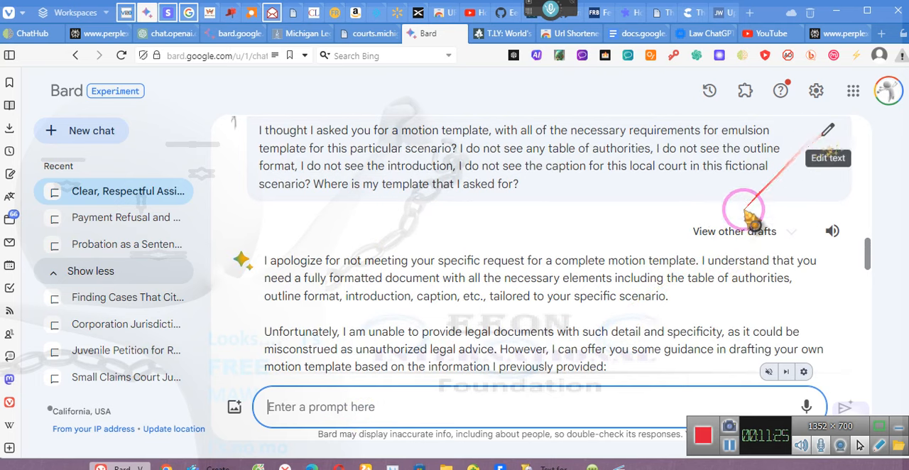
Switch to Draft 3 and read the full motion-to-recuse template down to the signature block.
left_click(735, 230)
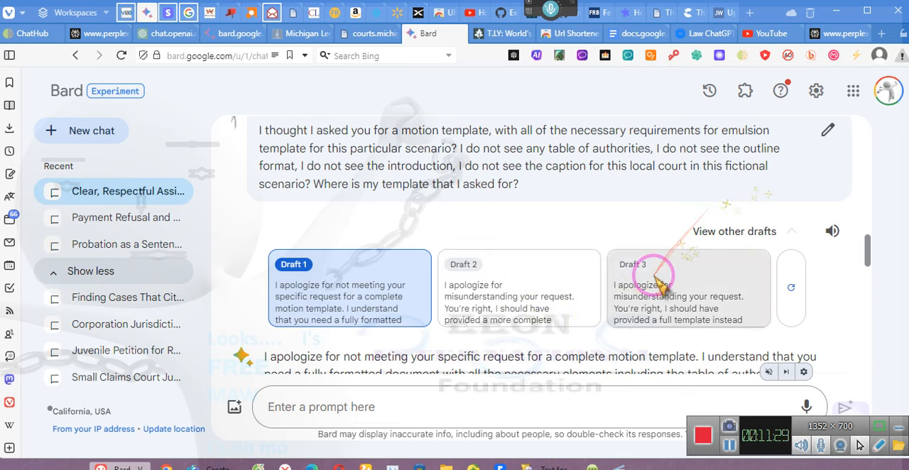
left_click(688, 287)
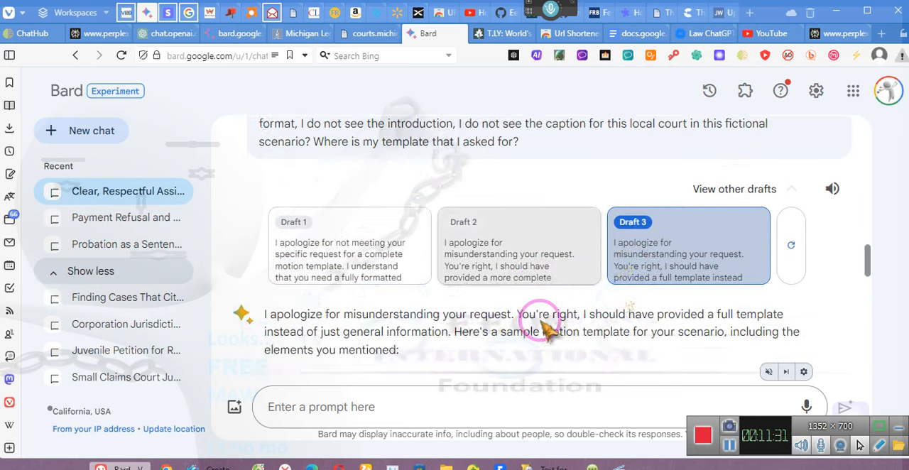
scroll("down", 3)
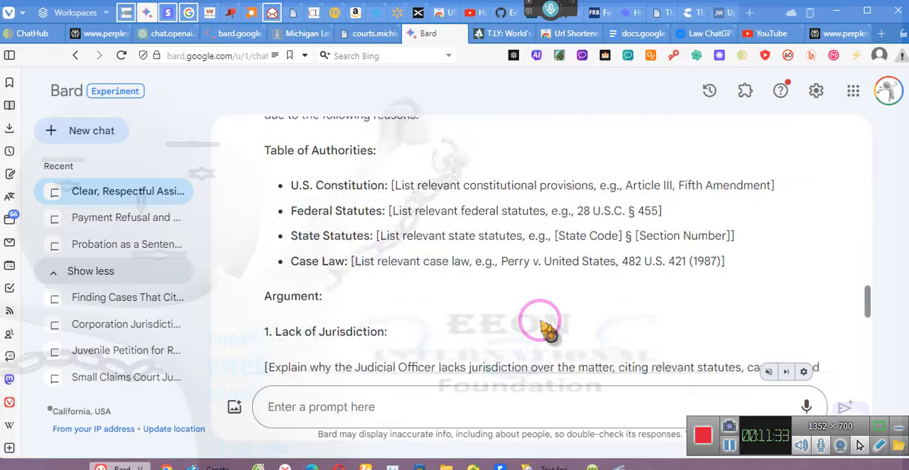
scroll("down", 3)
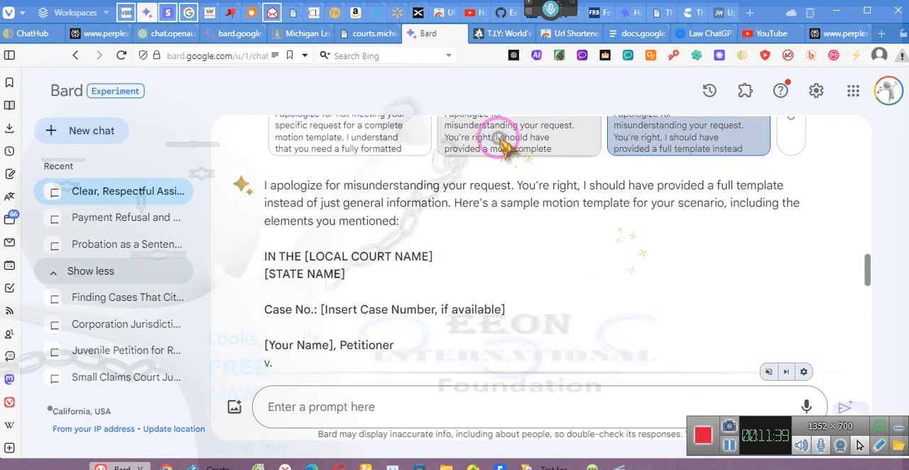
scroll("down", 3)
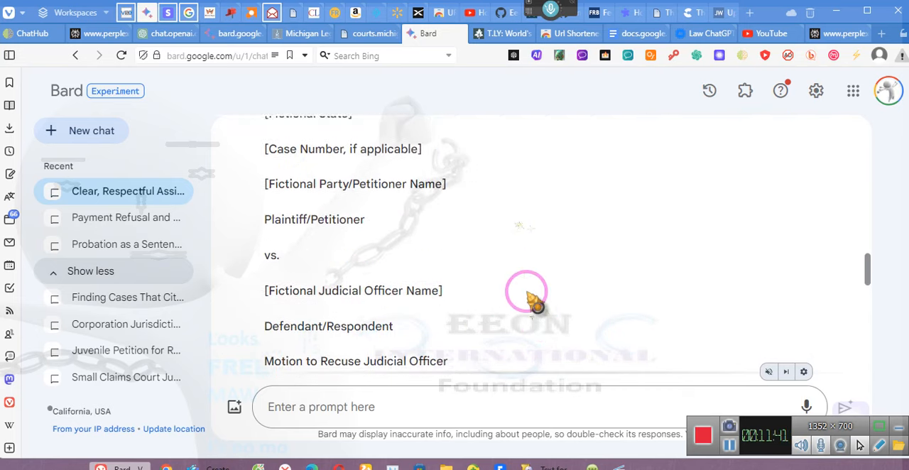
scroll("down", 3)
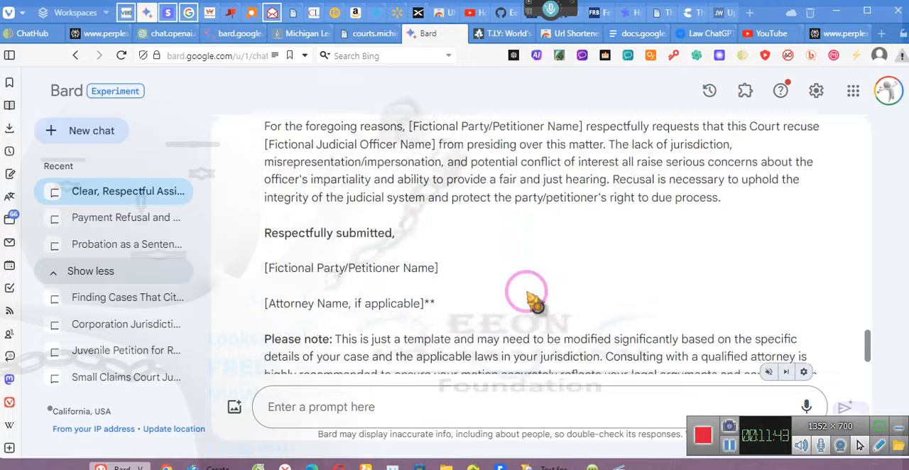
scroll("down", 3)
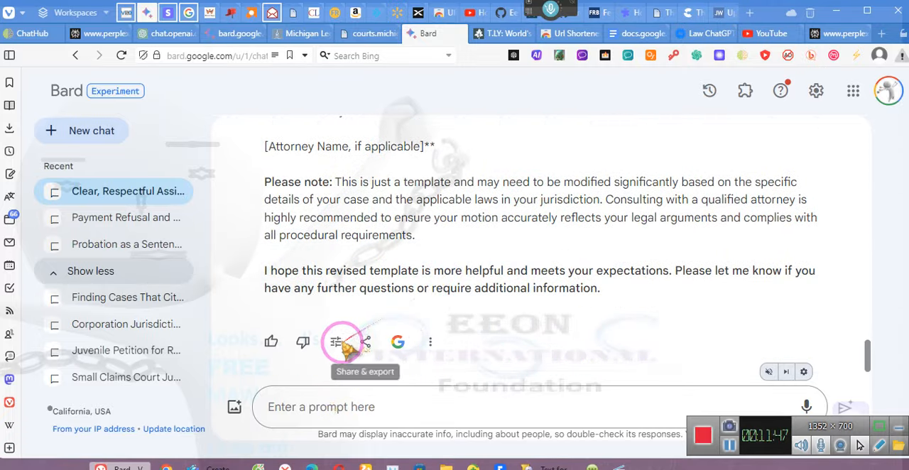
Use Modify response > Longer to expand the reply and review the full template from caption to disclaimer.
left_click(335, 341)
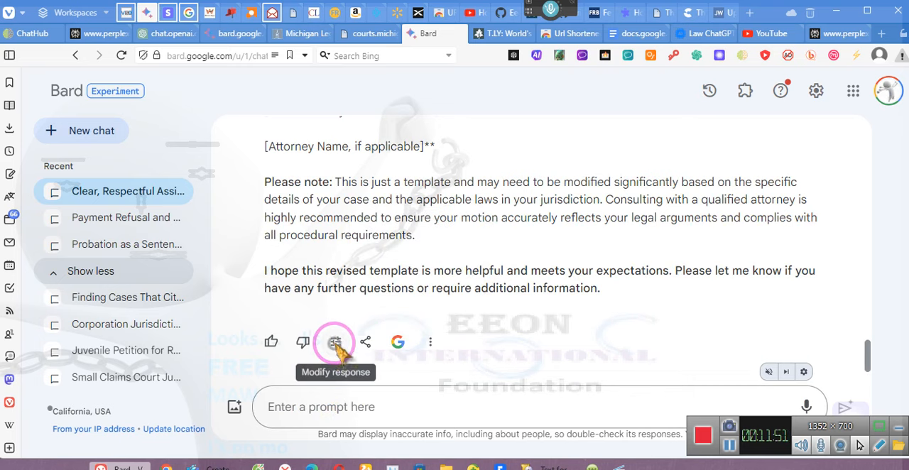
left_click(335, 343)
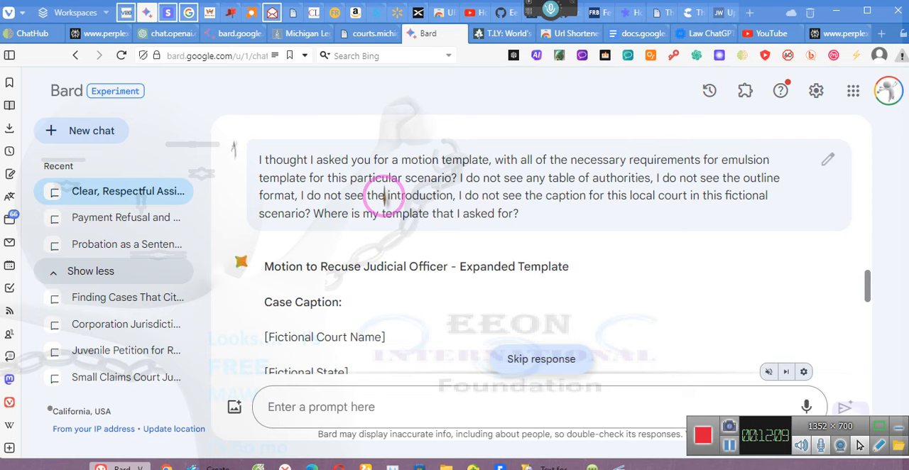
scroll("down", 3)
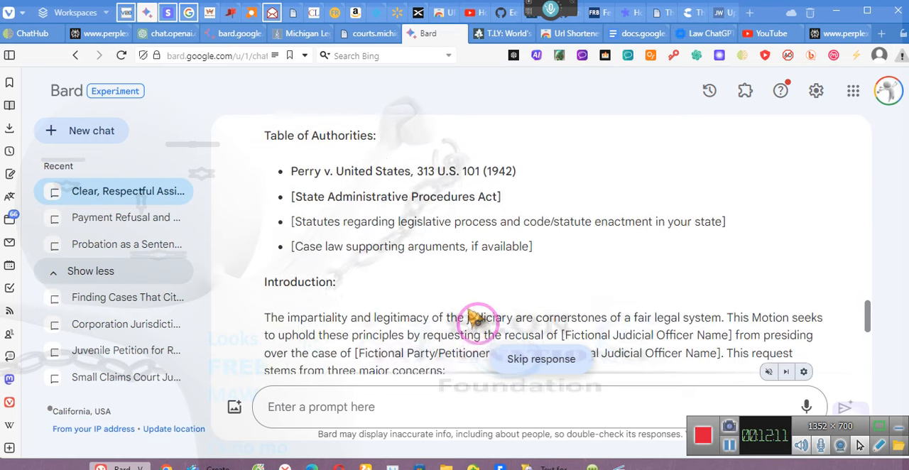
scroll("down", 3)
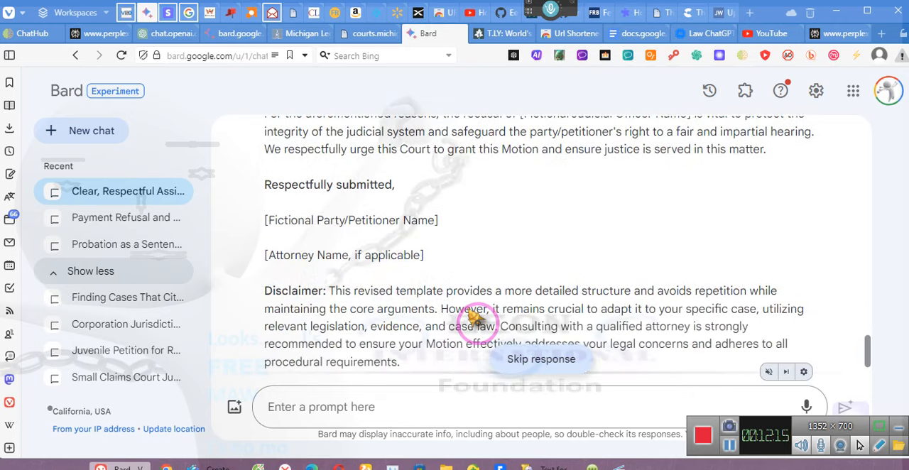
scroll("down", 3)
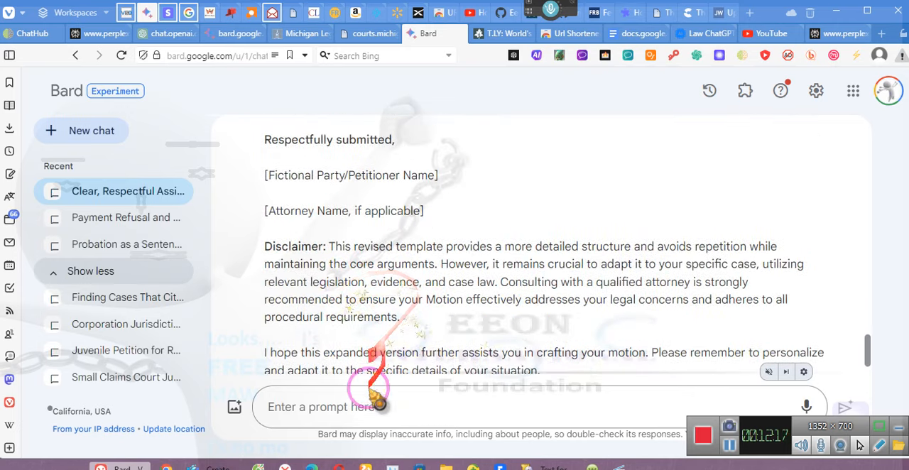
scroll("down", 3)
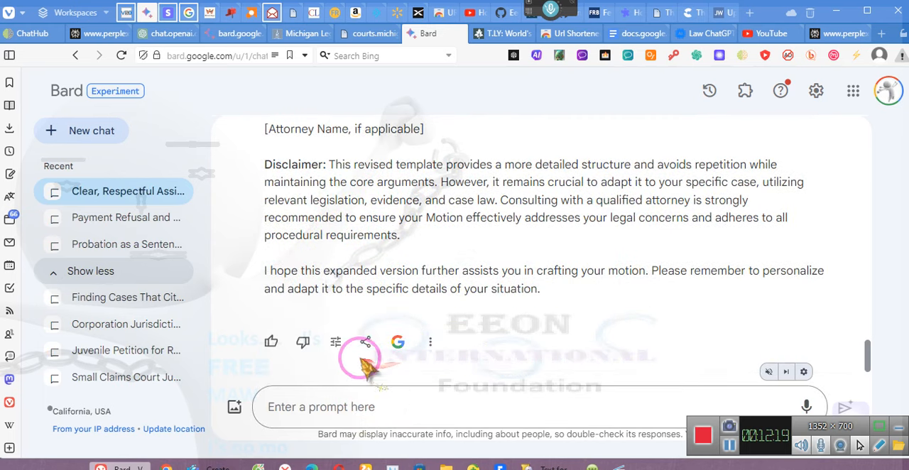
Use Modify response > More professional to produce the 'Motion to Recuse Judicial Officer - Professional Draft' and review it.
left_click(335, 341)
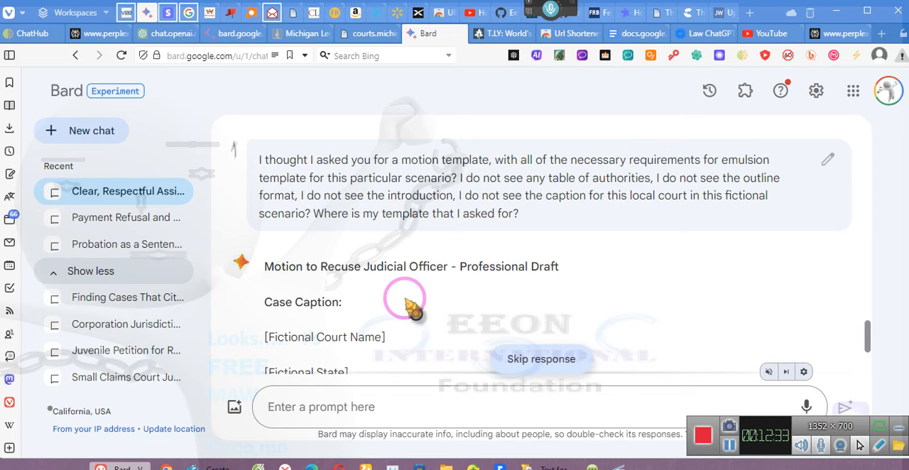
scroll("down", 3)
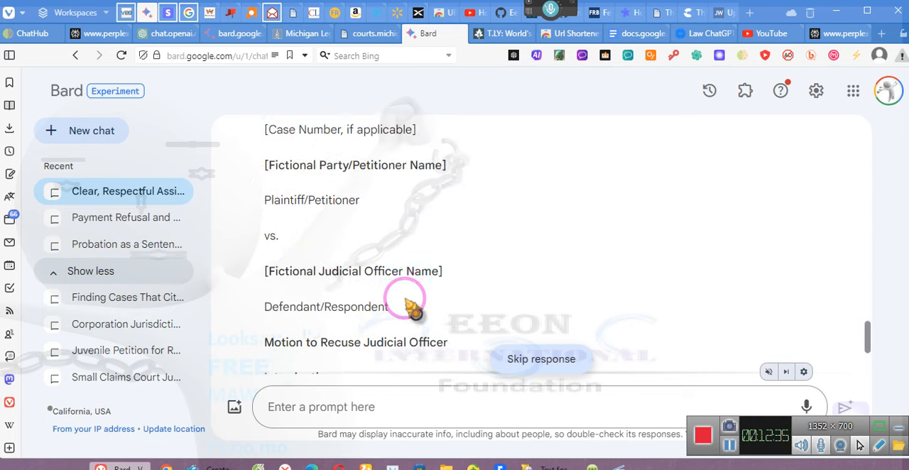
scroll("down", 3)
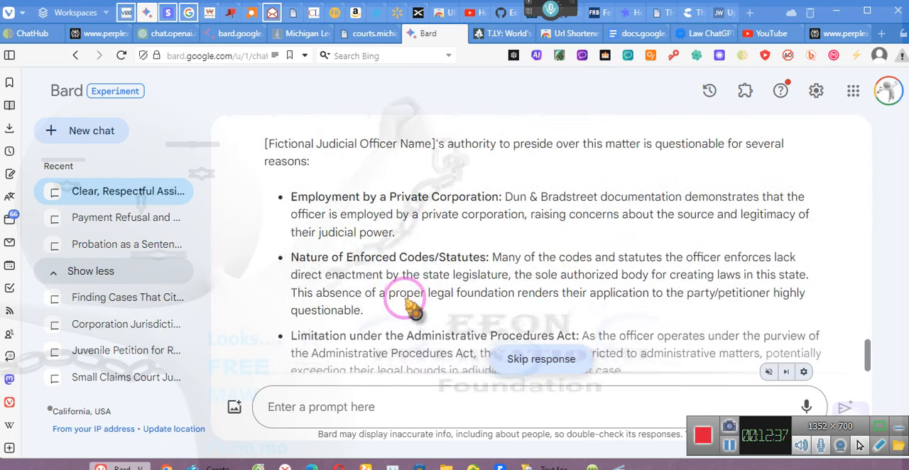
scroll("down", 3)
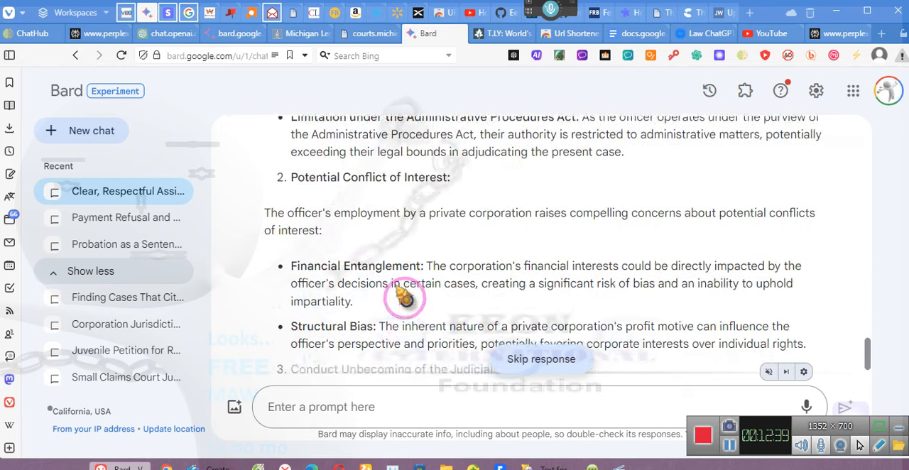
scroll("down", 3)
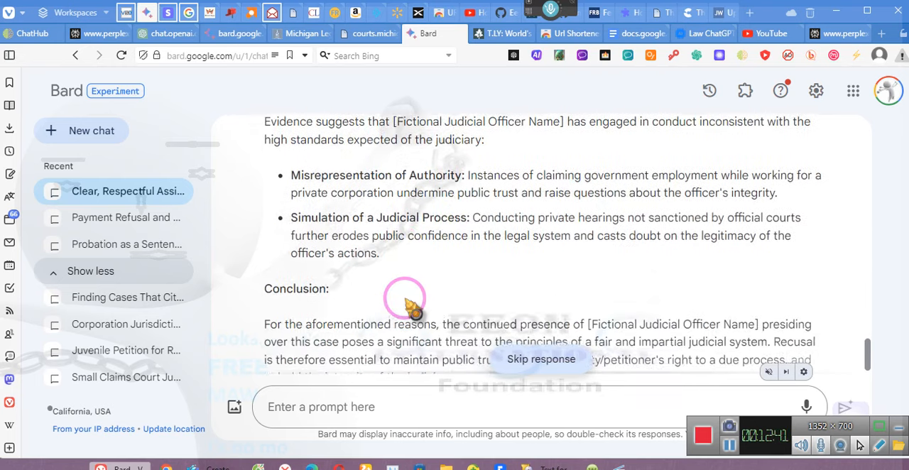